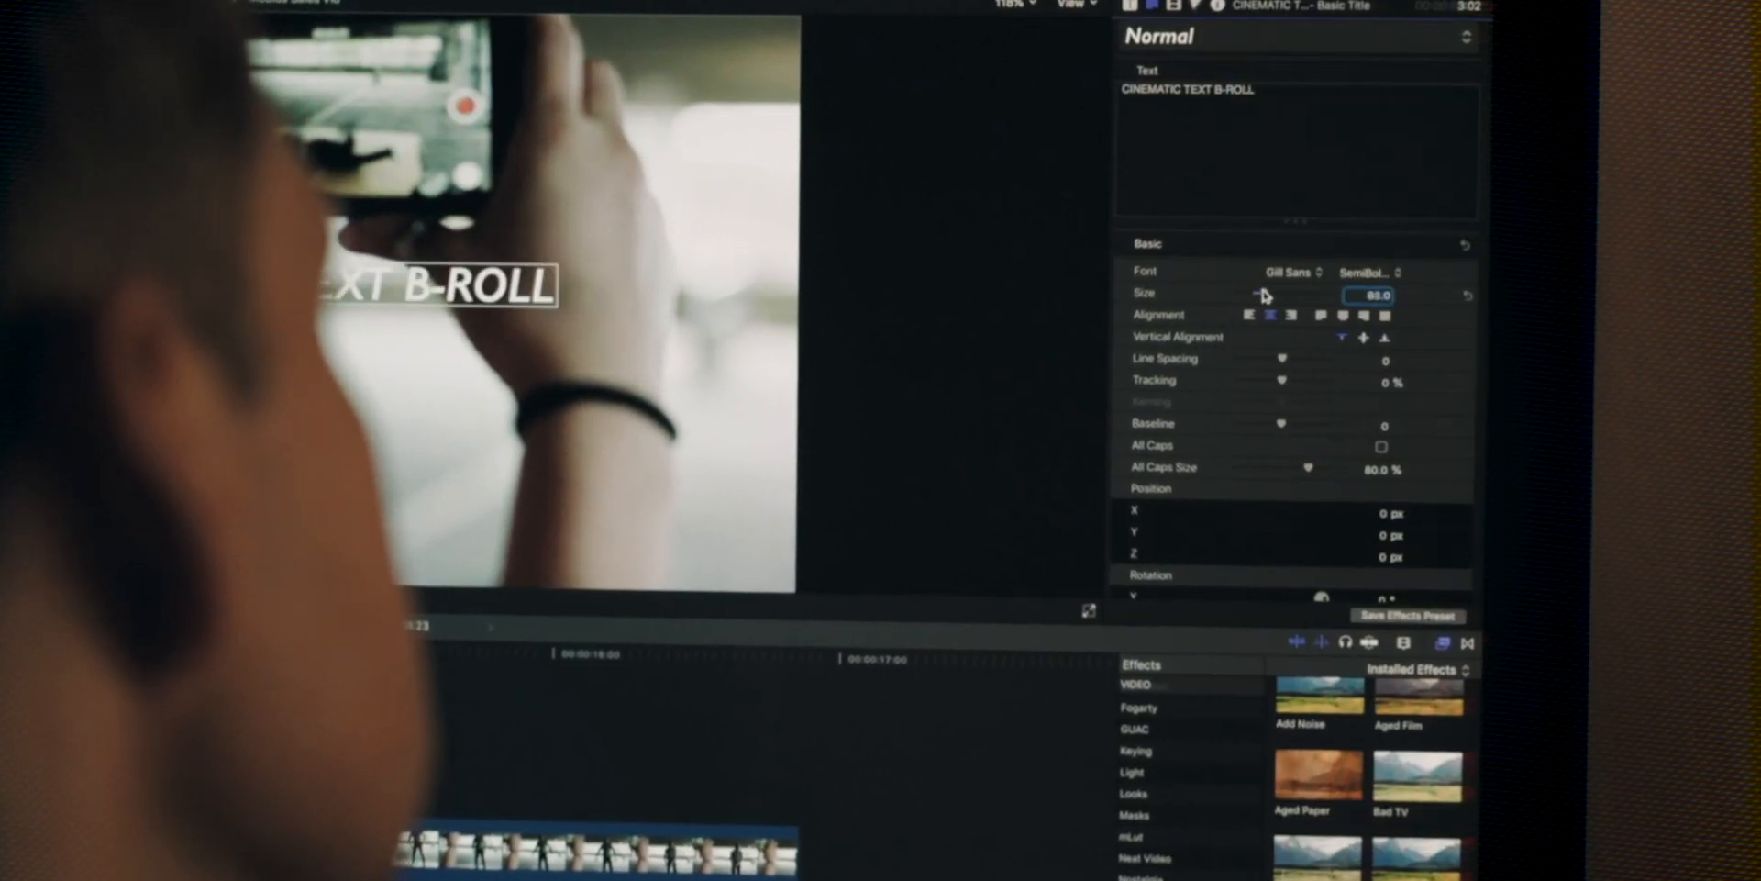
Style the Basic Title in Karmatic Arcade, size 113, with a blue face colour
left_click(1361, 546)
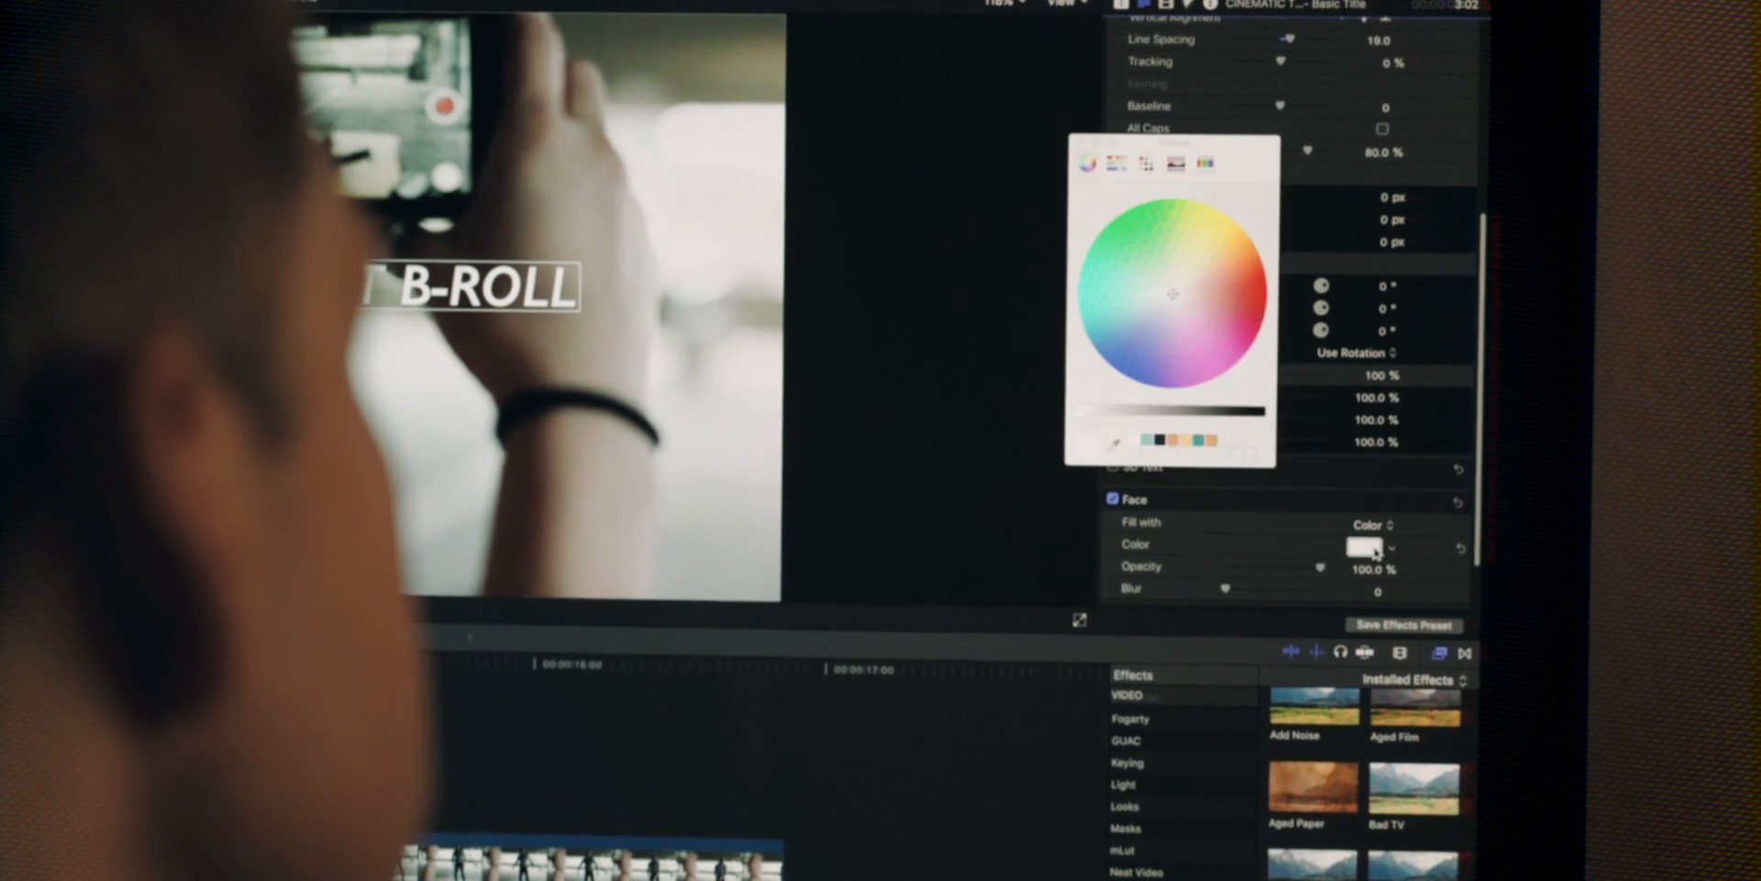
left_click(1207, 314)
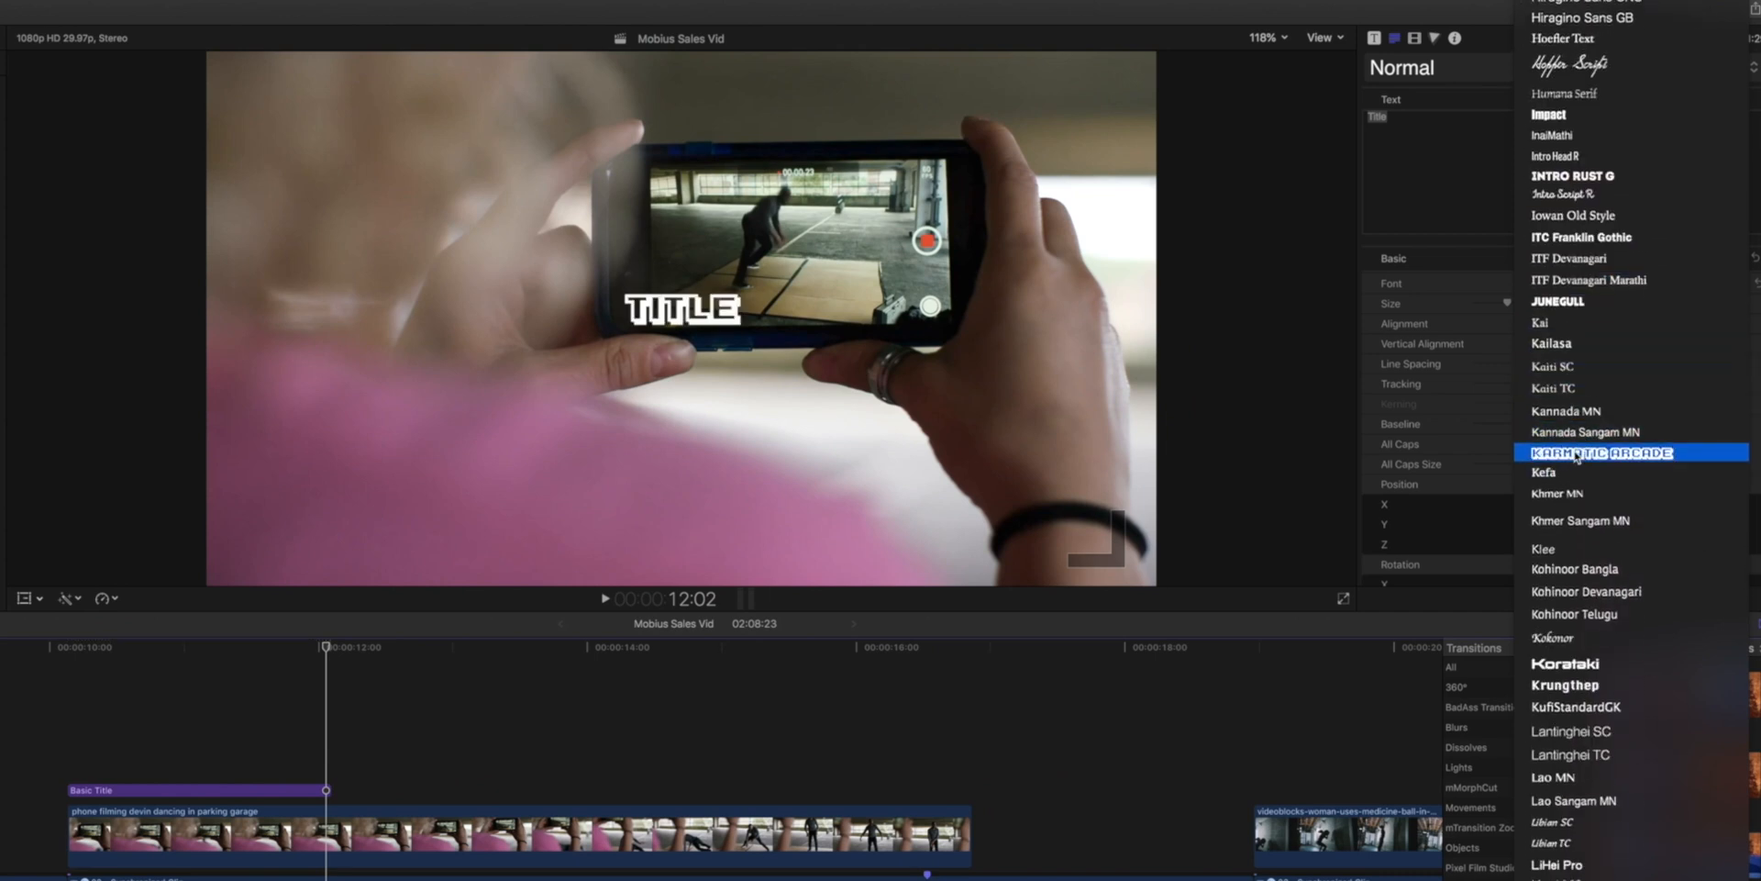
left_click(1604, 453)
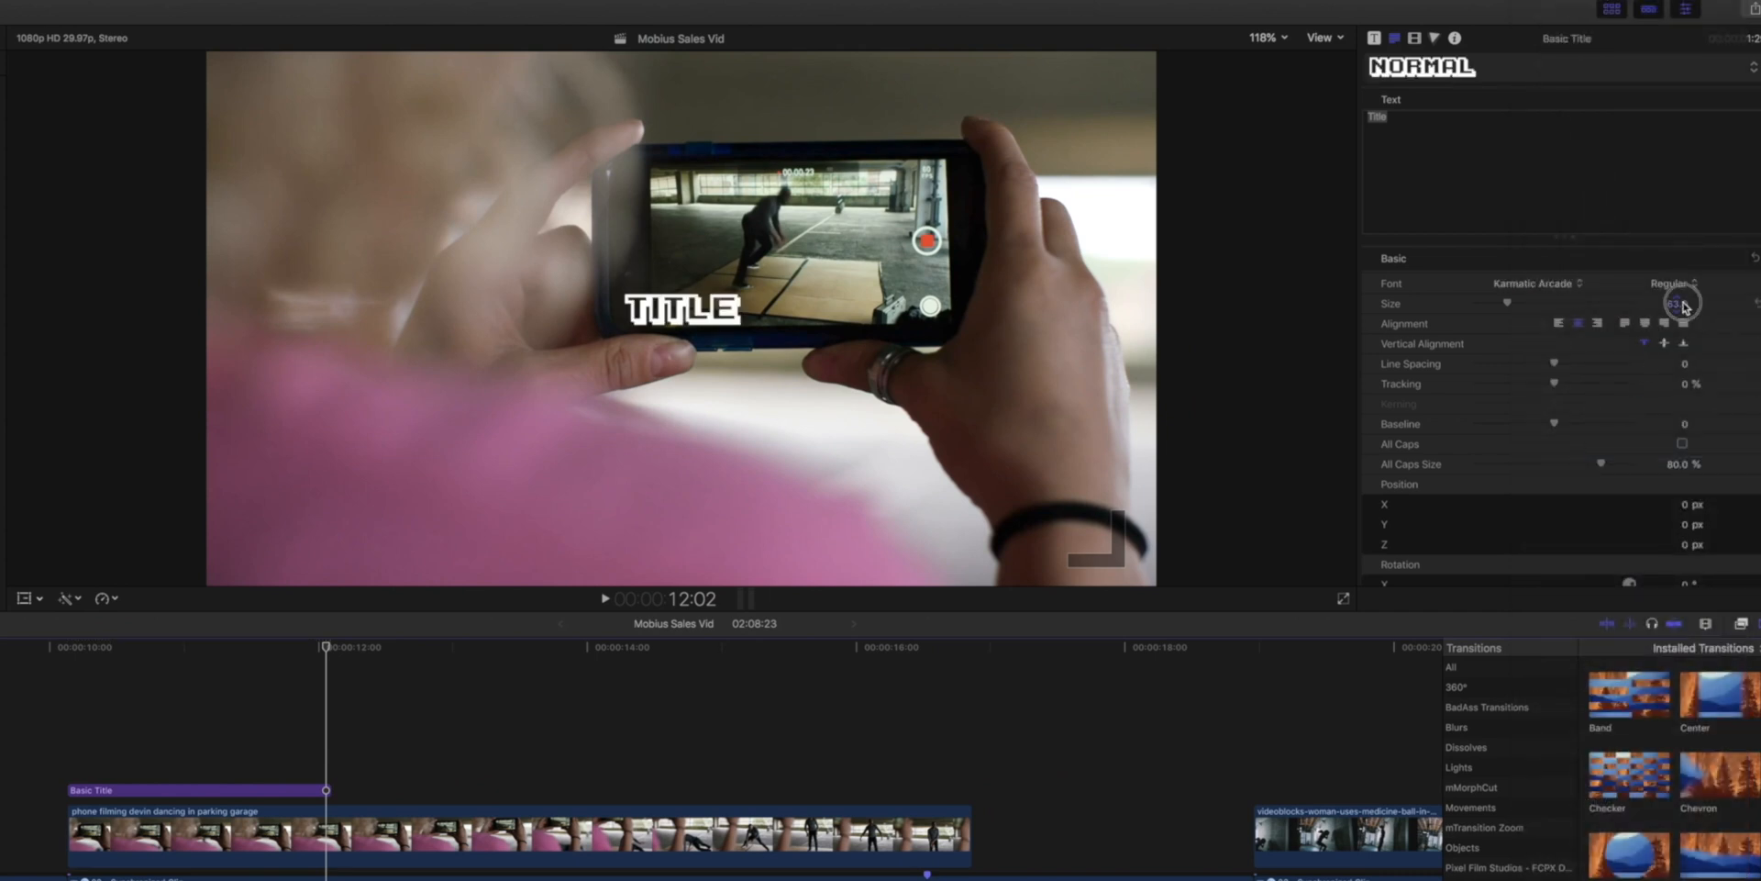
left_click(1676, 303)
type("113")
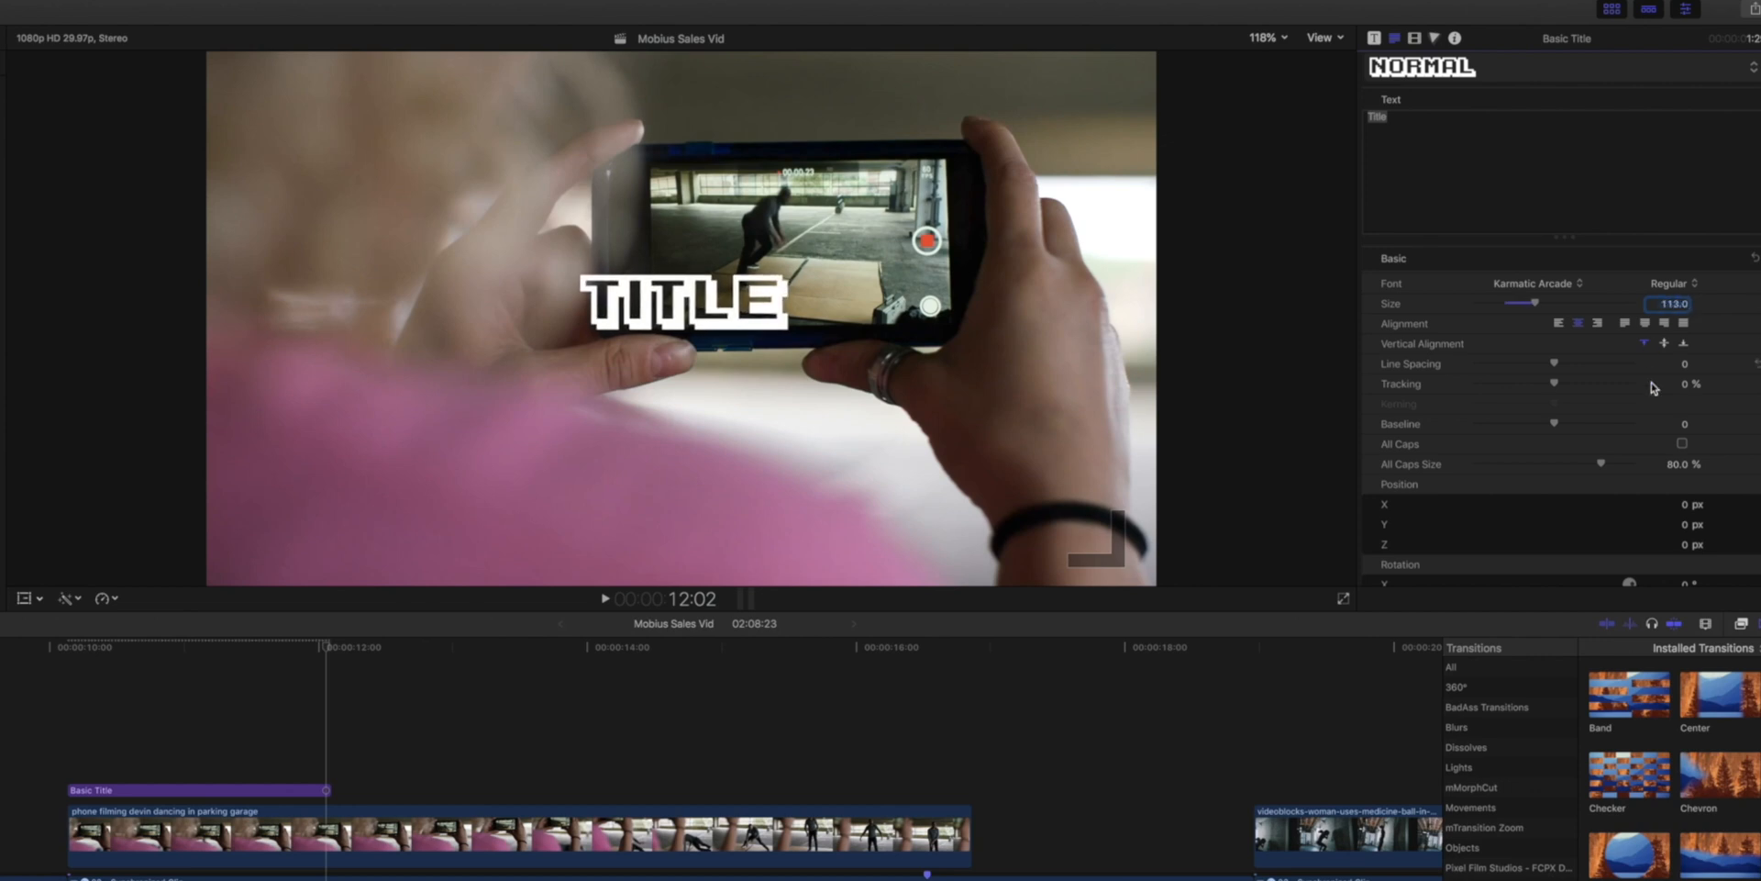
scroll("down", 3)
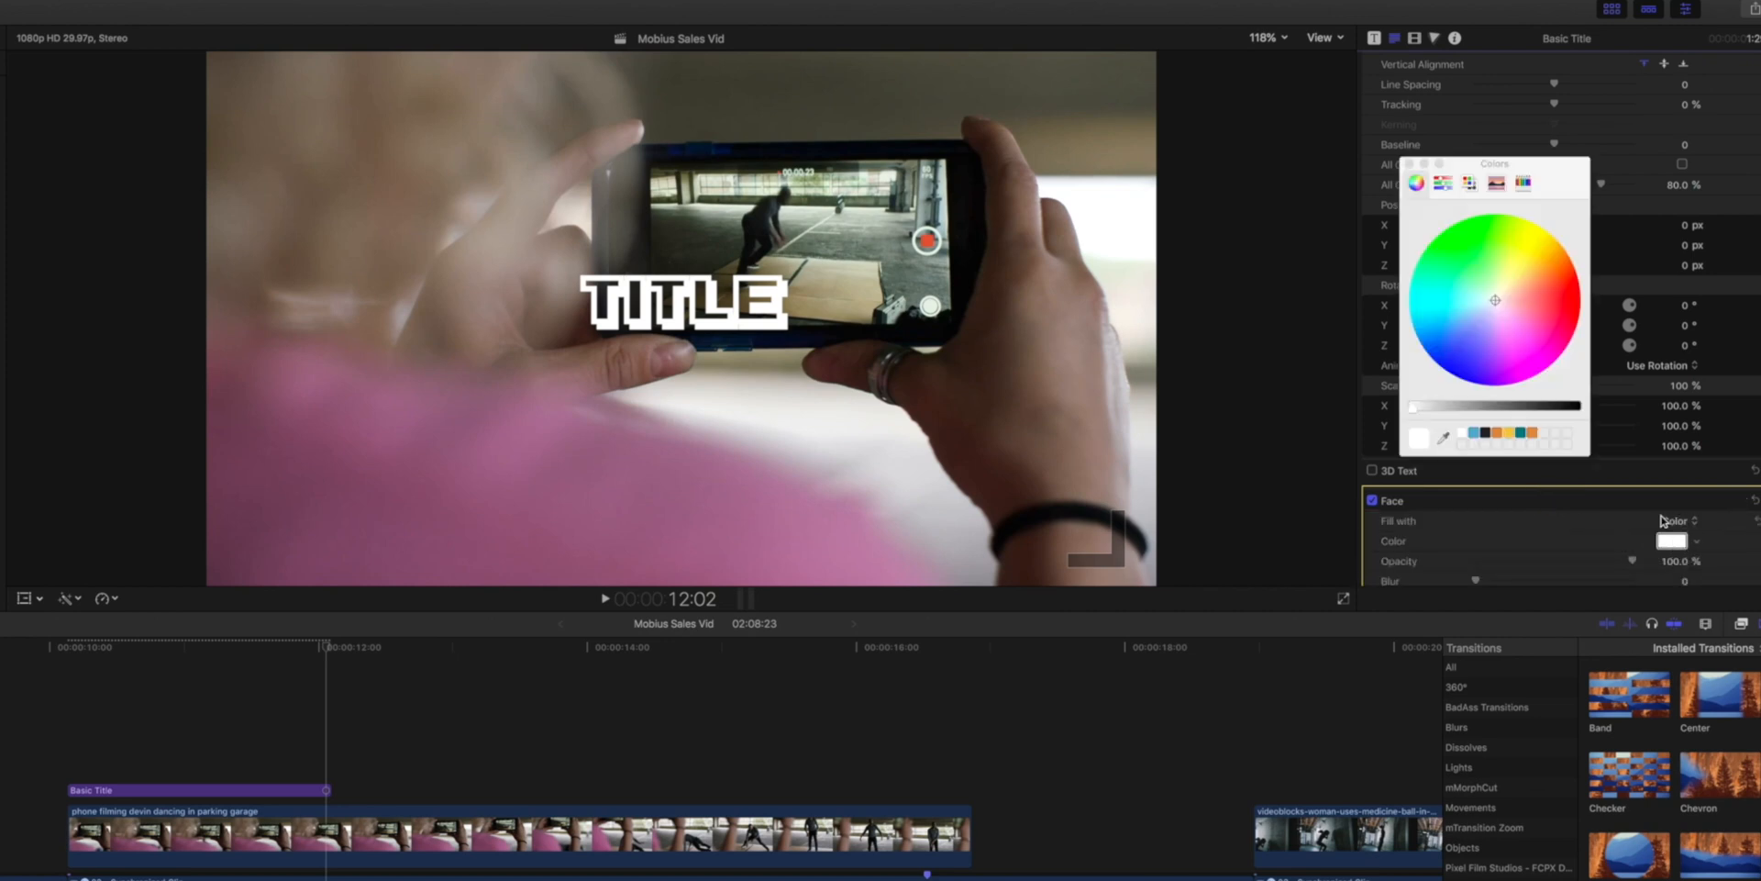
left_click(1457, 316)
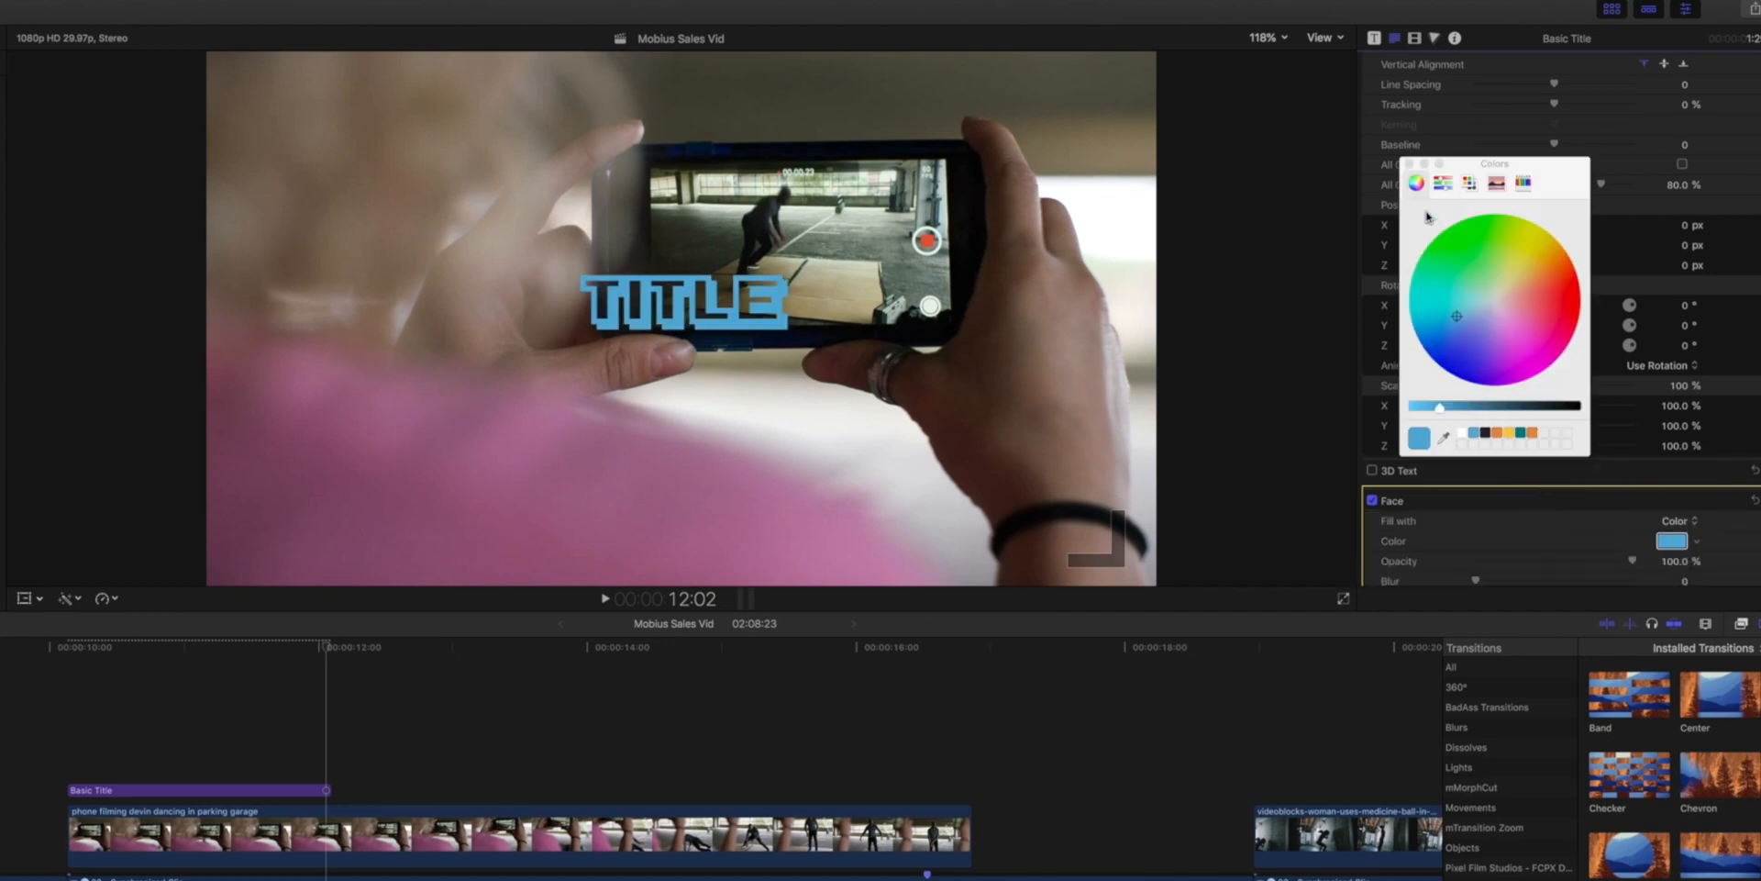
left_click(1413, 165)
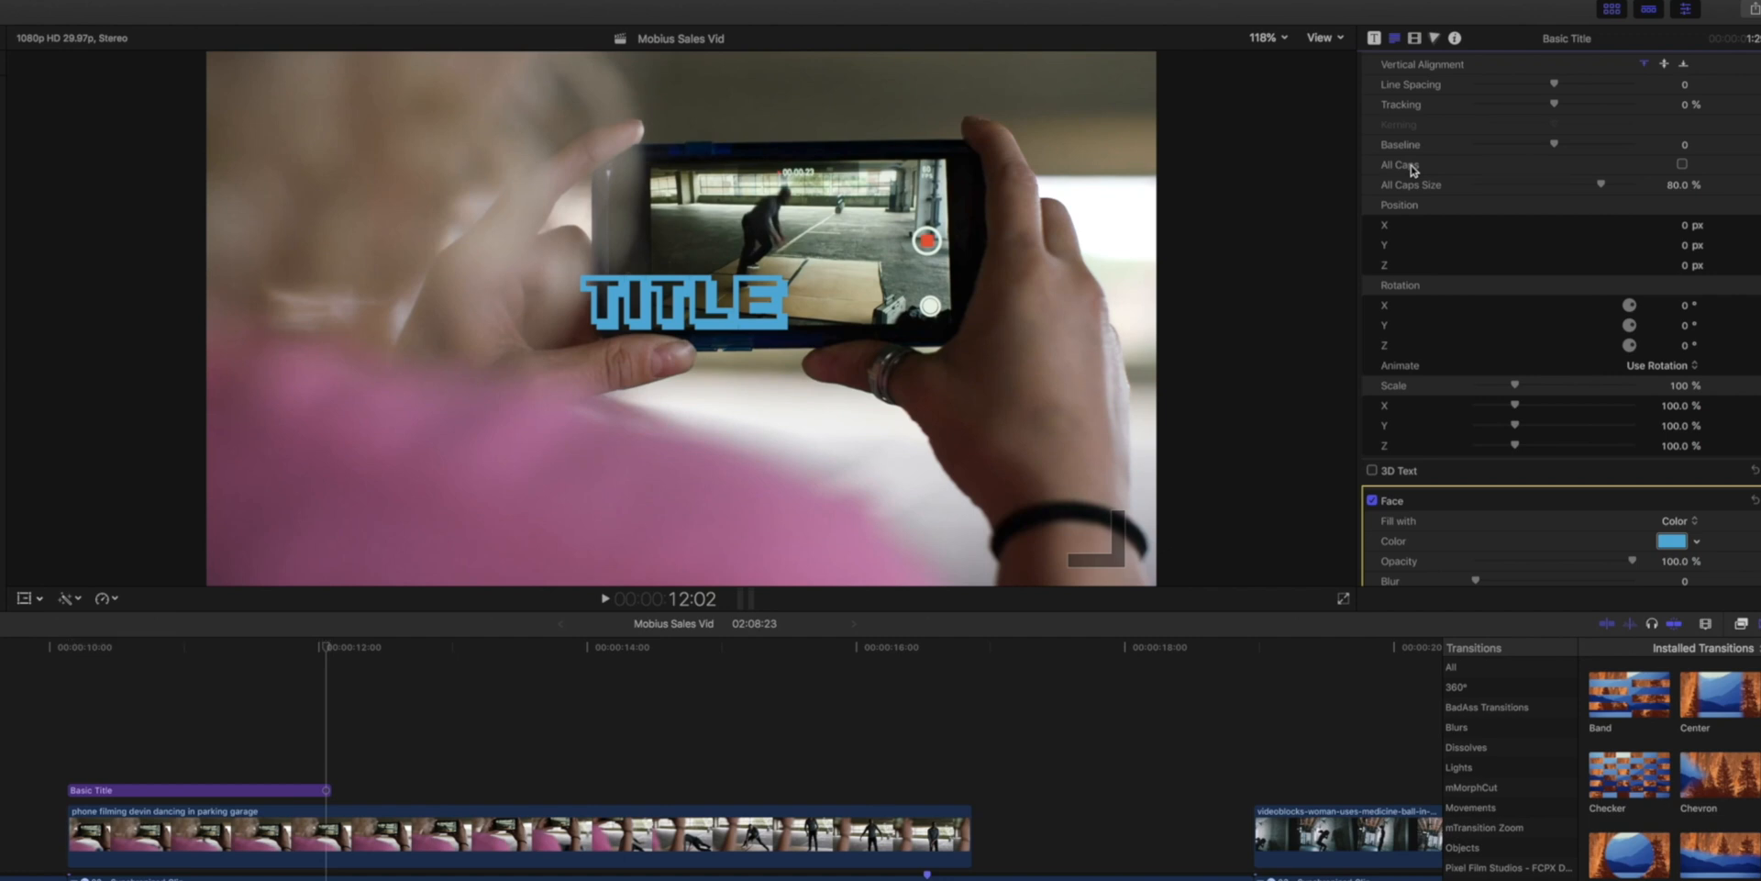
scroll("down", 3)
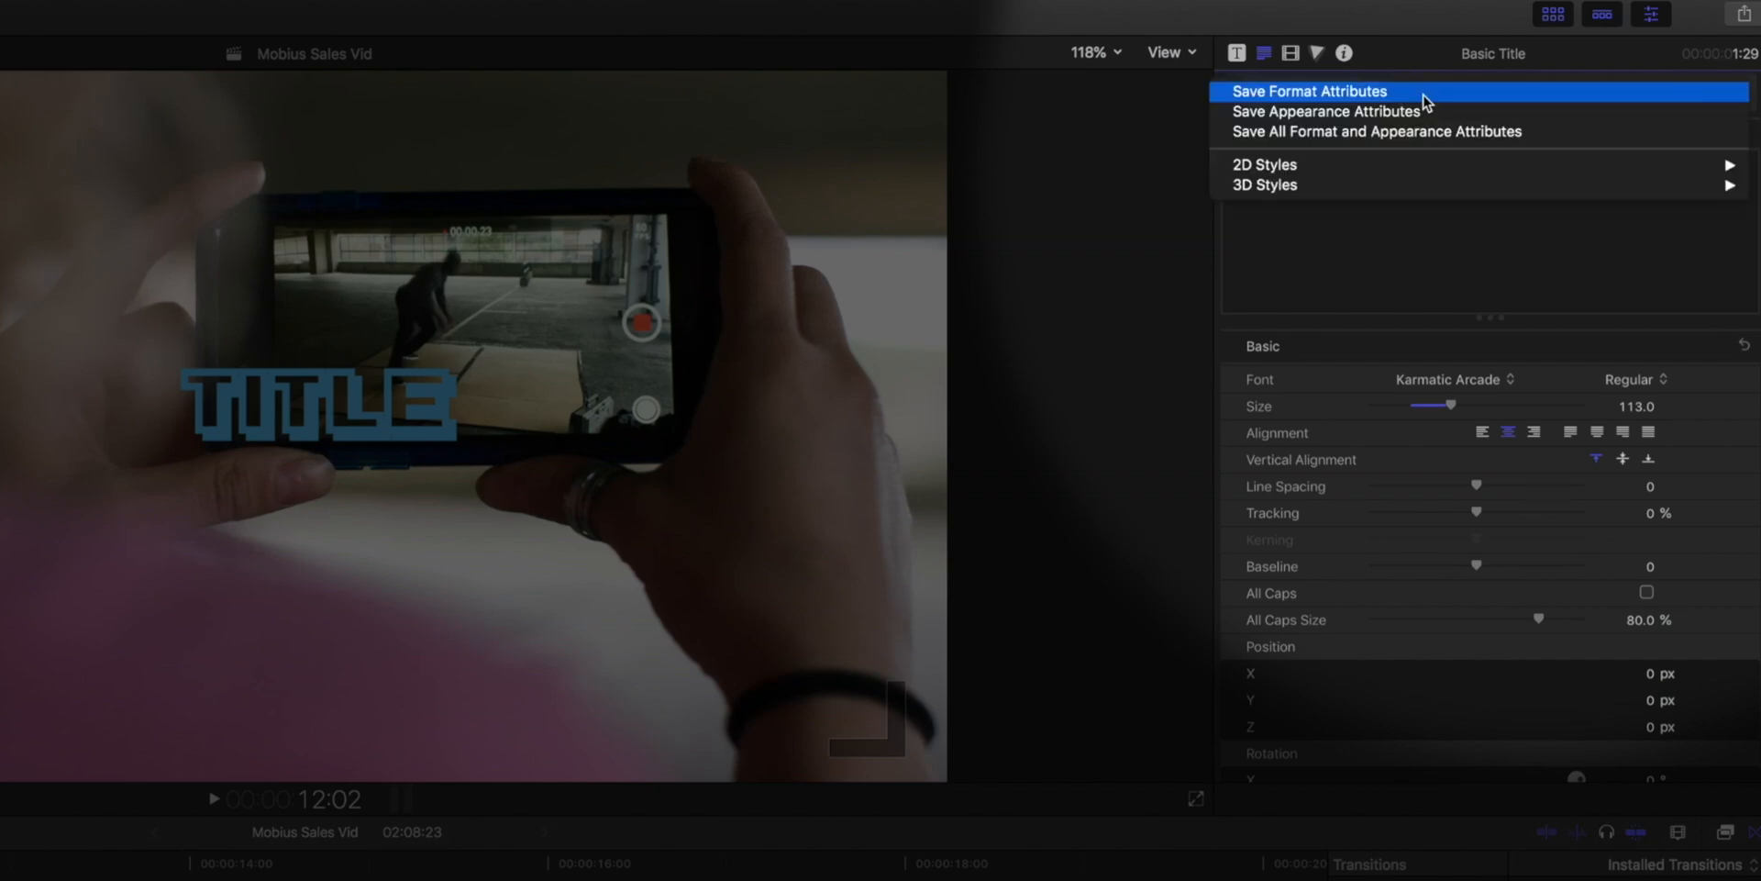
mouse_move(1415, 111)
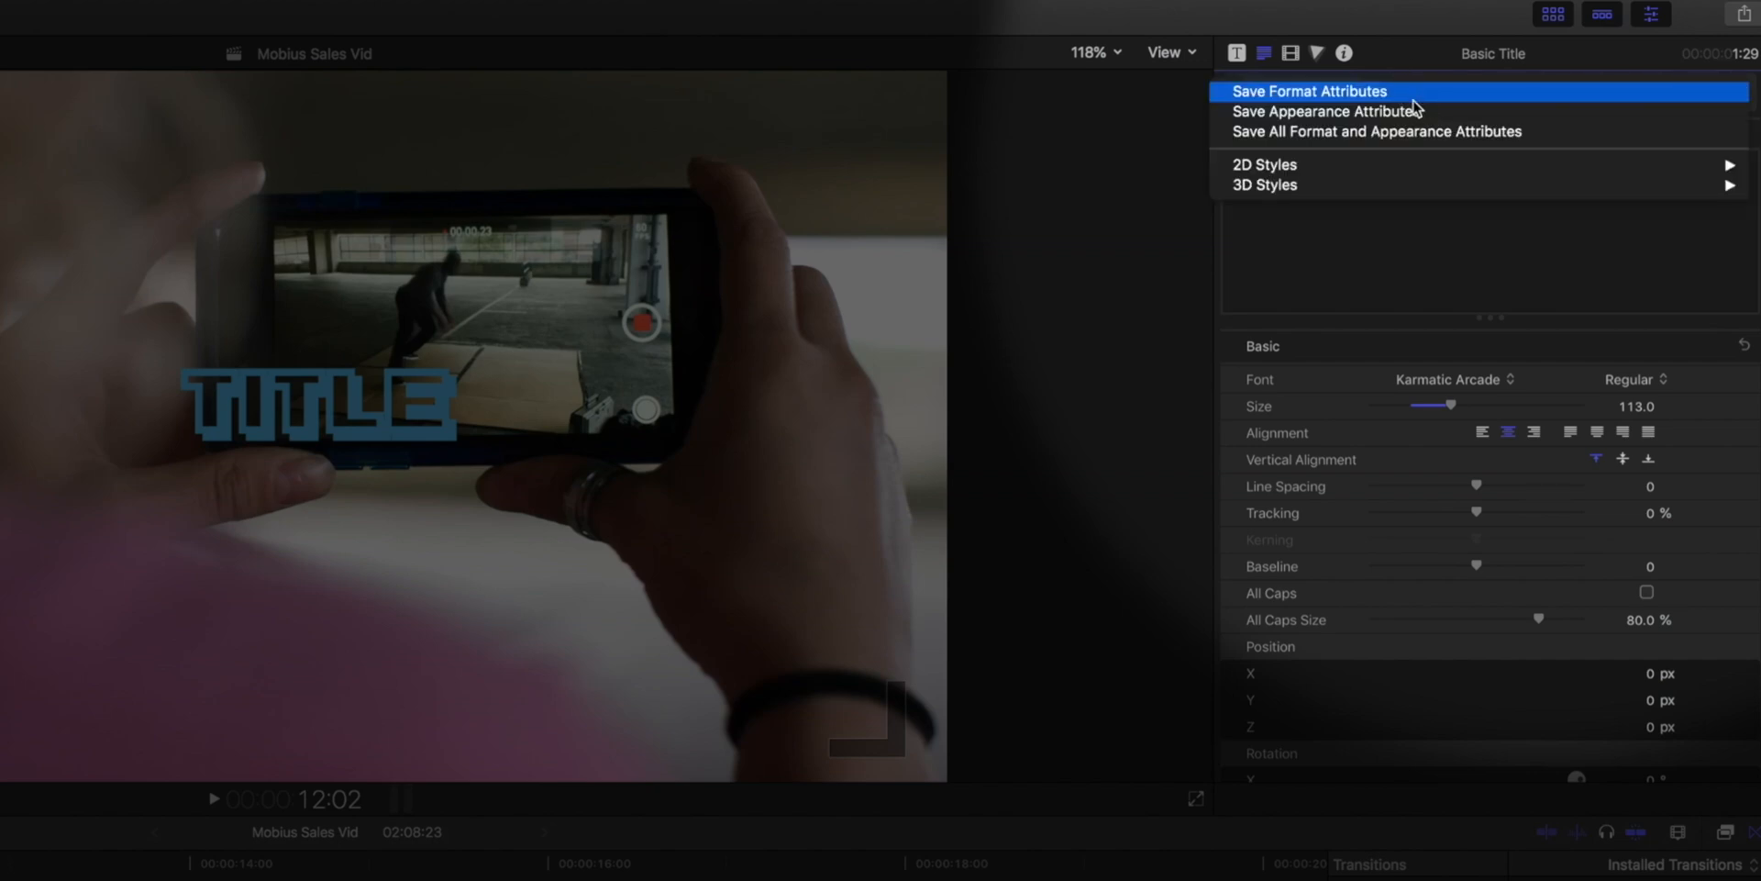
mouse_move(1416, 132)
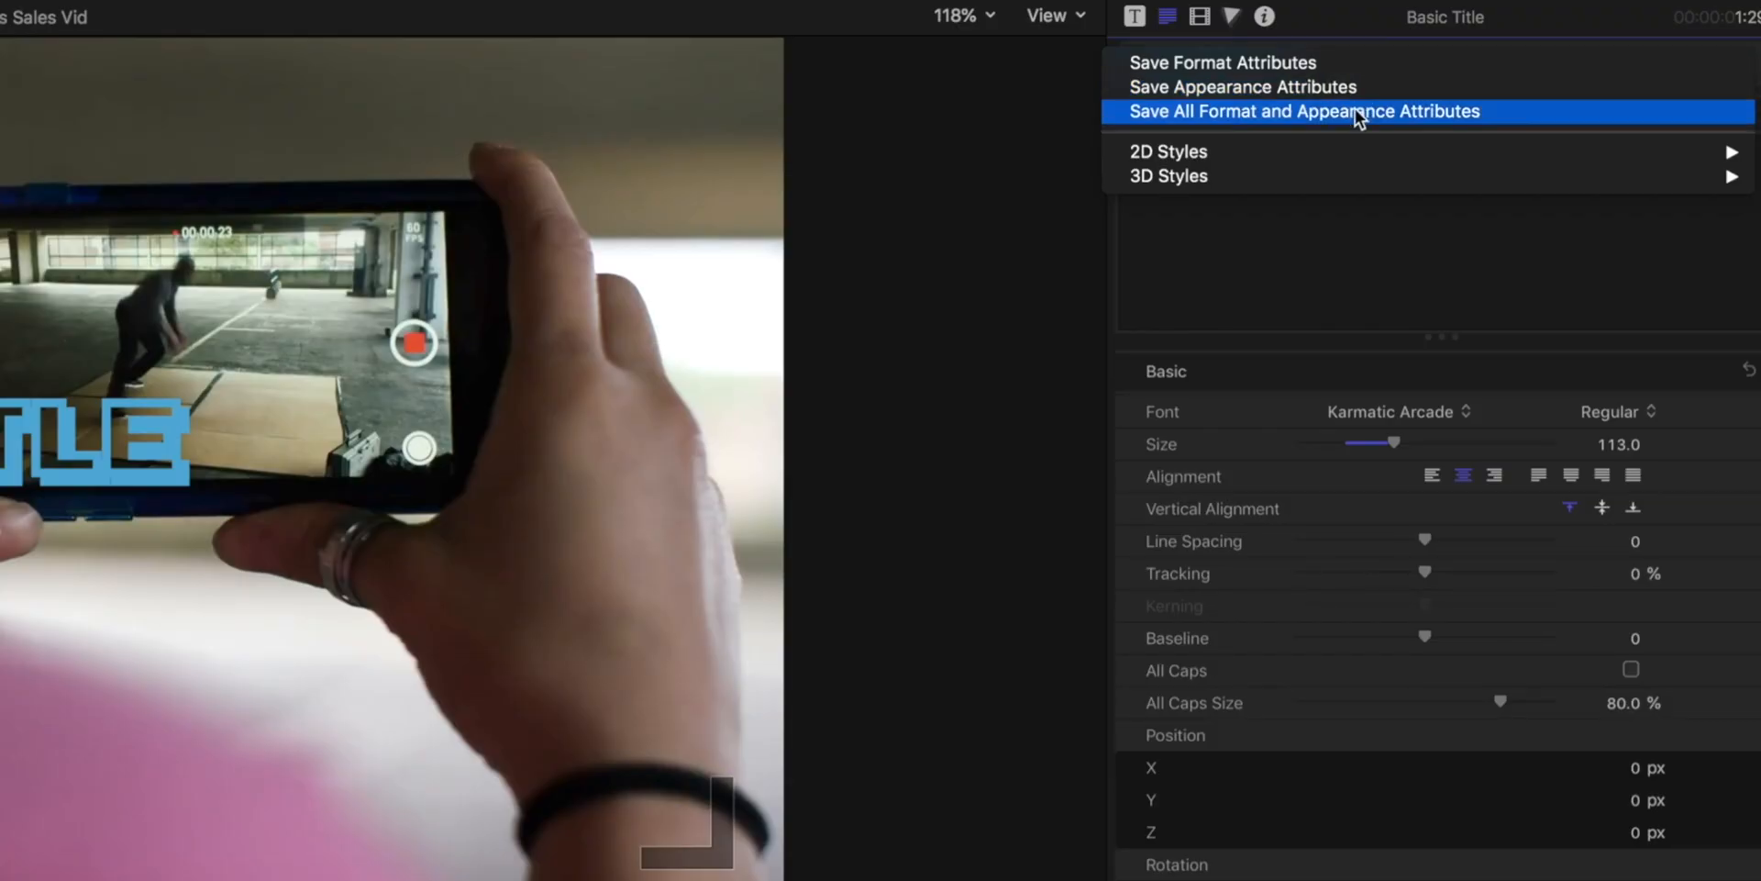
Save all format and appearance attributes as a preset named ARCADE BLUE
left_click(1304, 111)
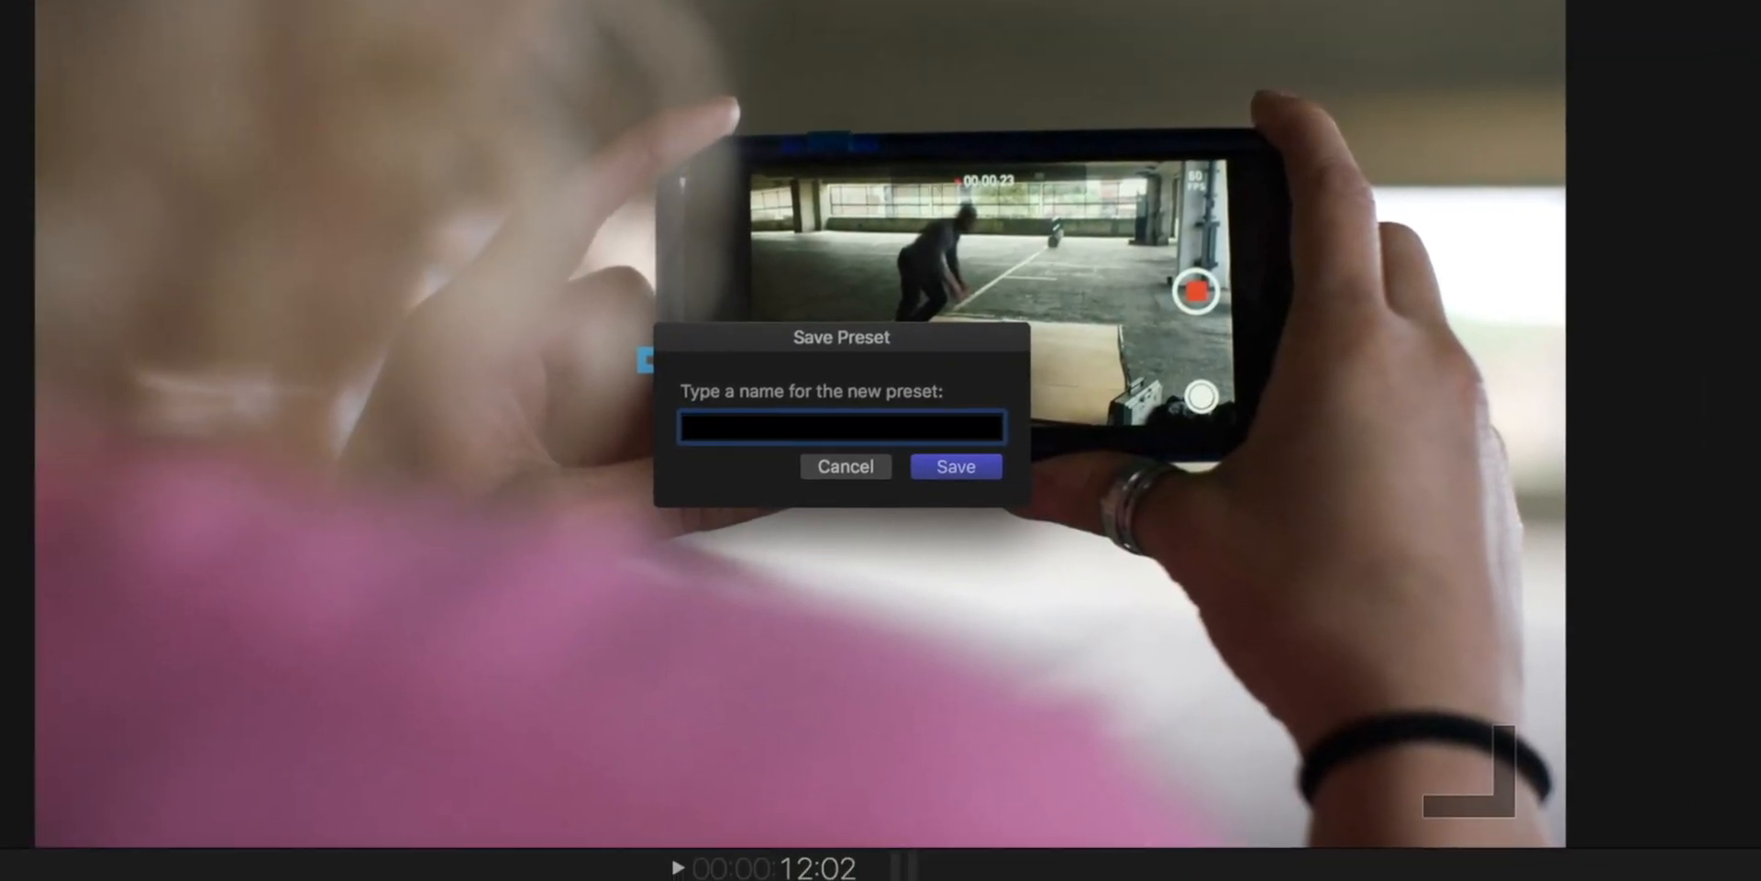
left_click(841, 427)
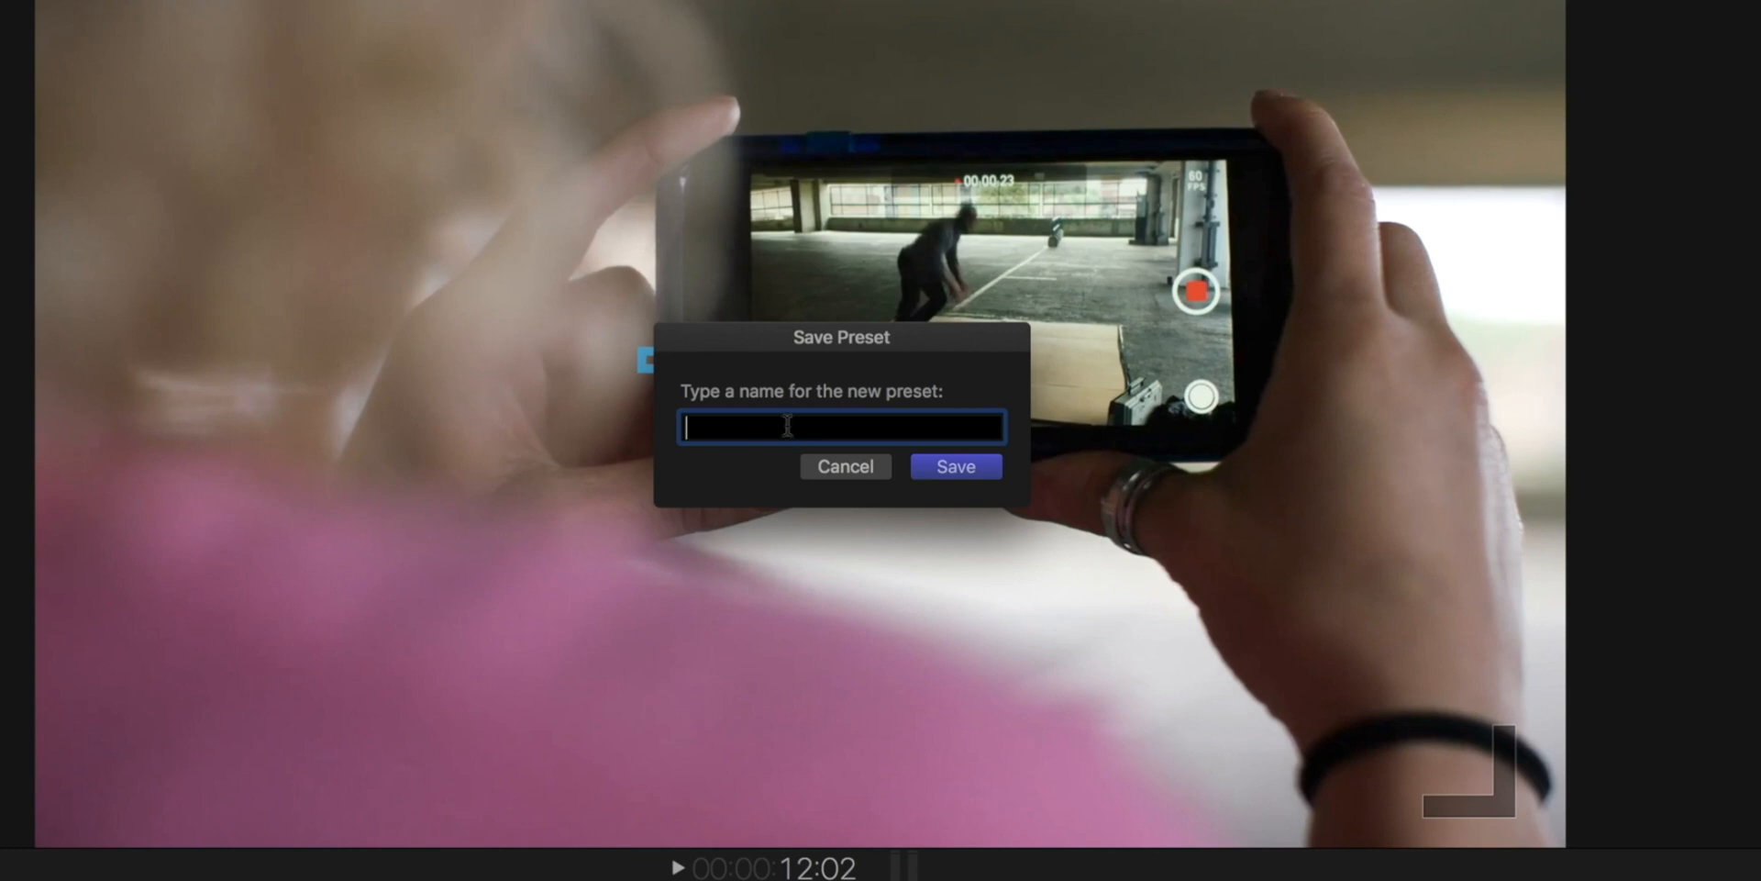
type("ARCADE BLUE")
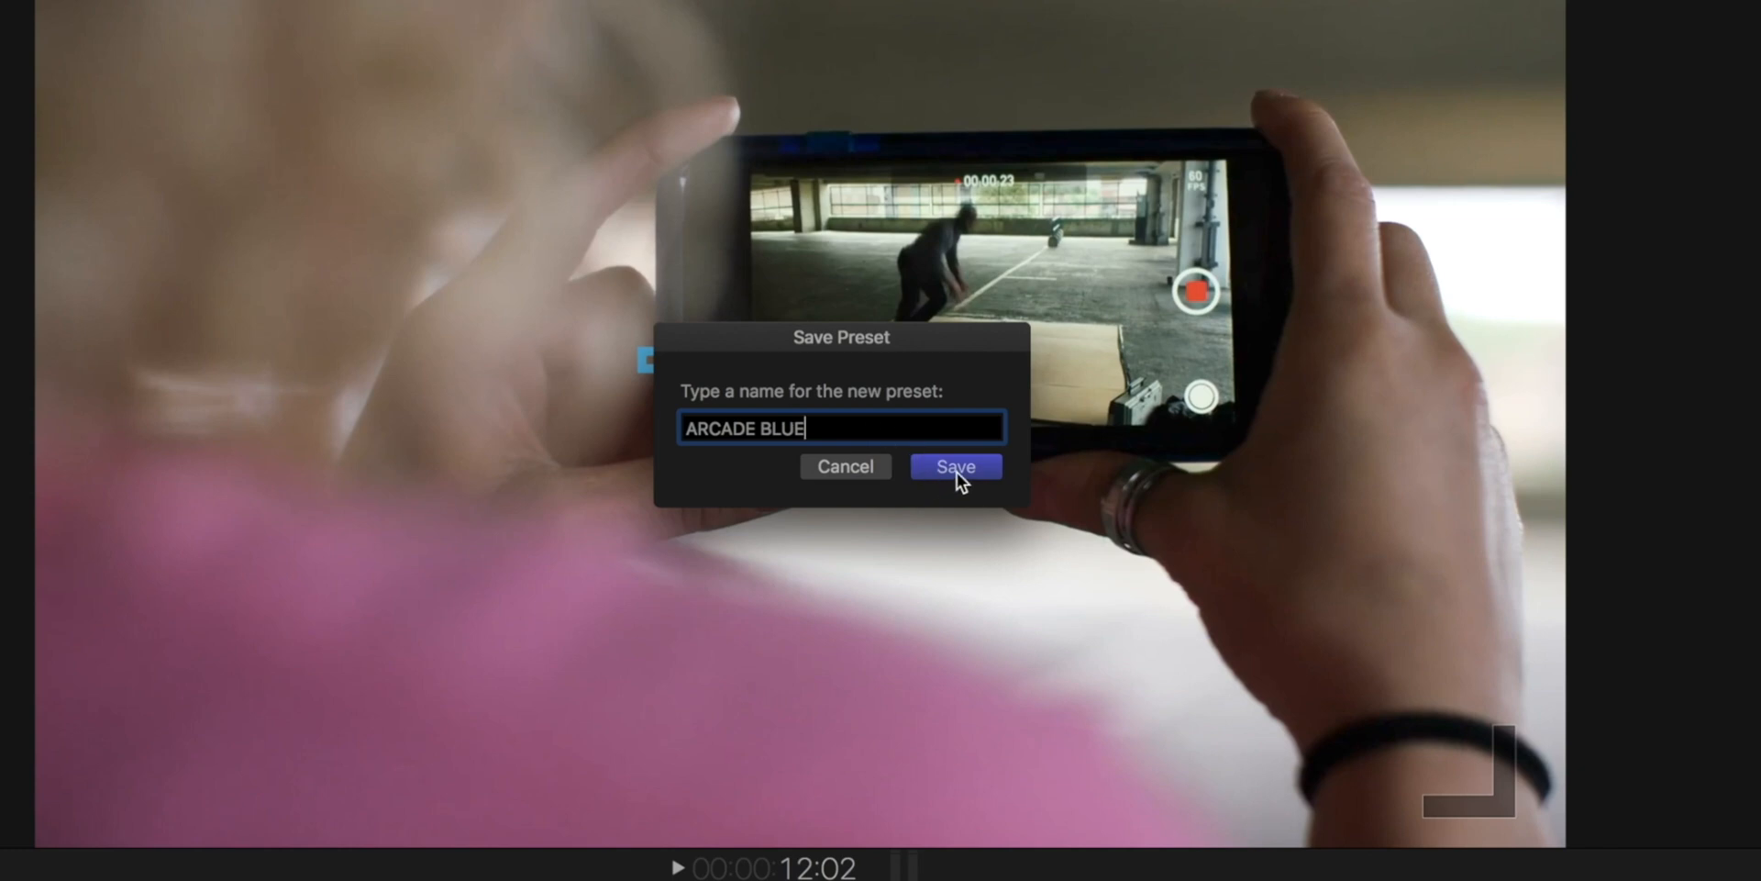
left_click(955, 466)
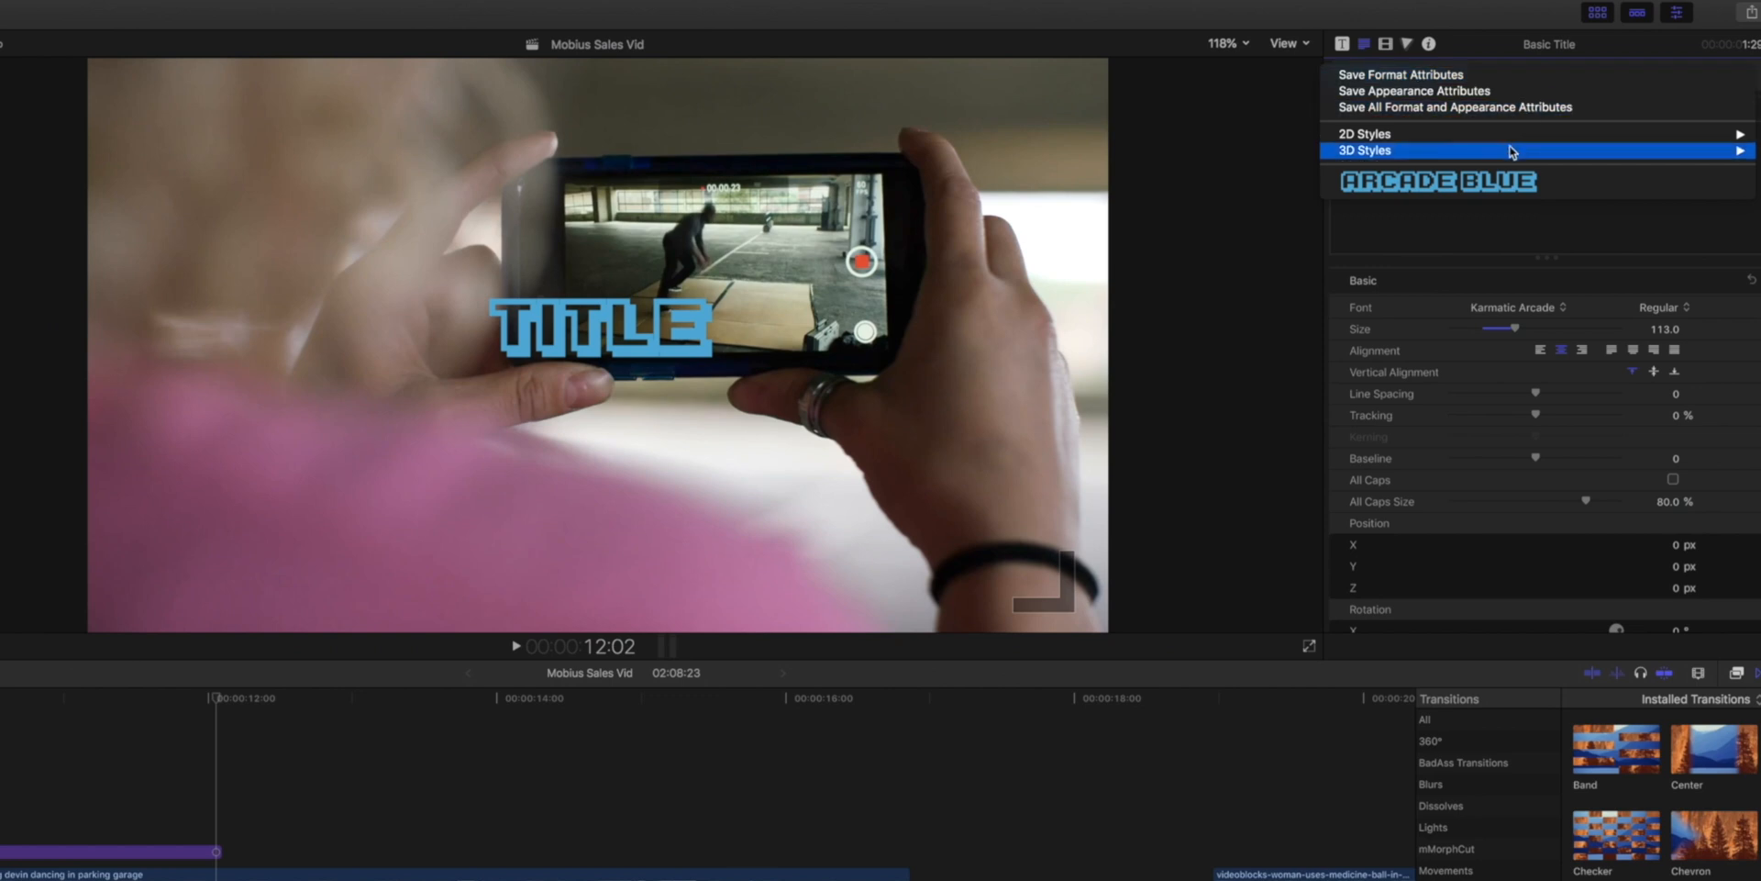
mouse_move(1471, 190)
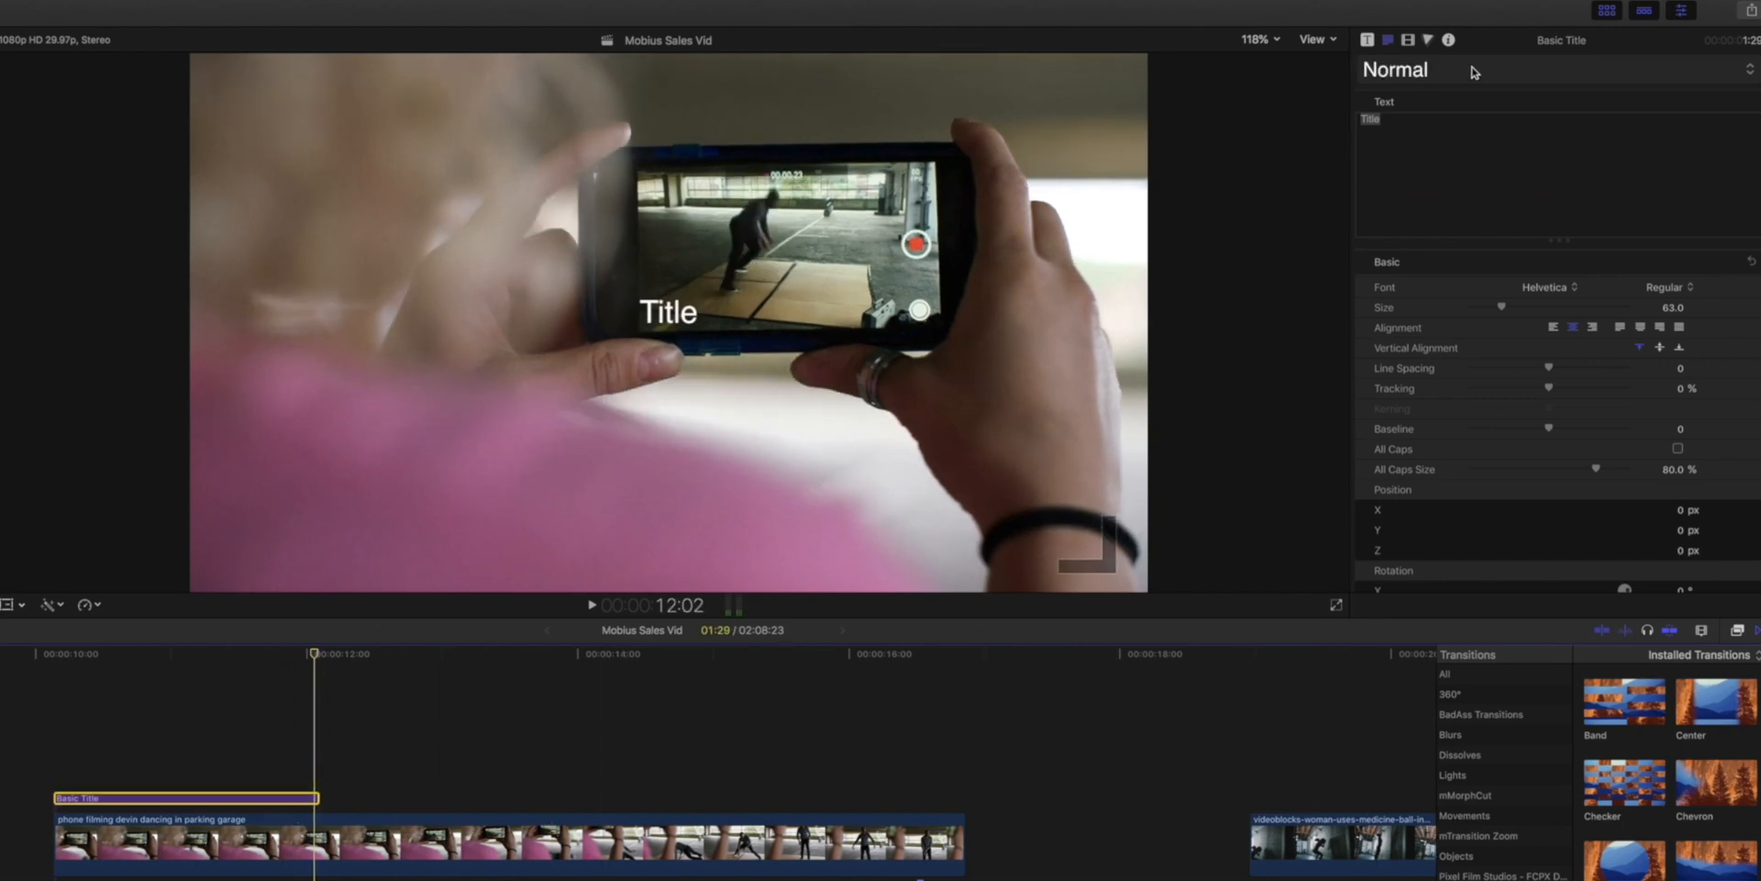
Apply the saved ARCADE BLUE preset from the inspector's preset list
left_click(1540, 70)
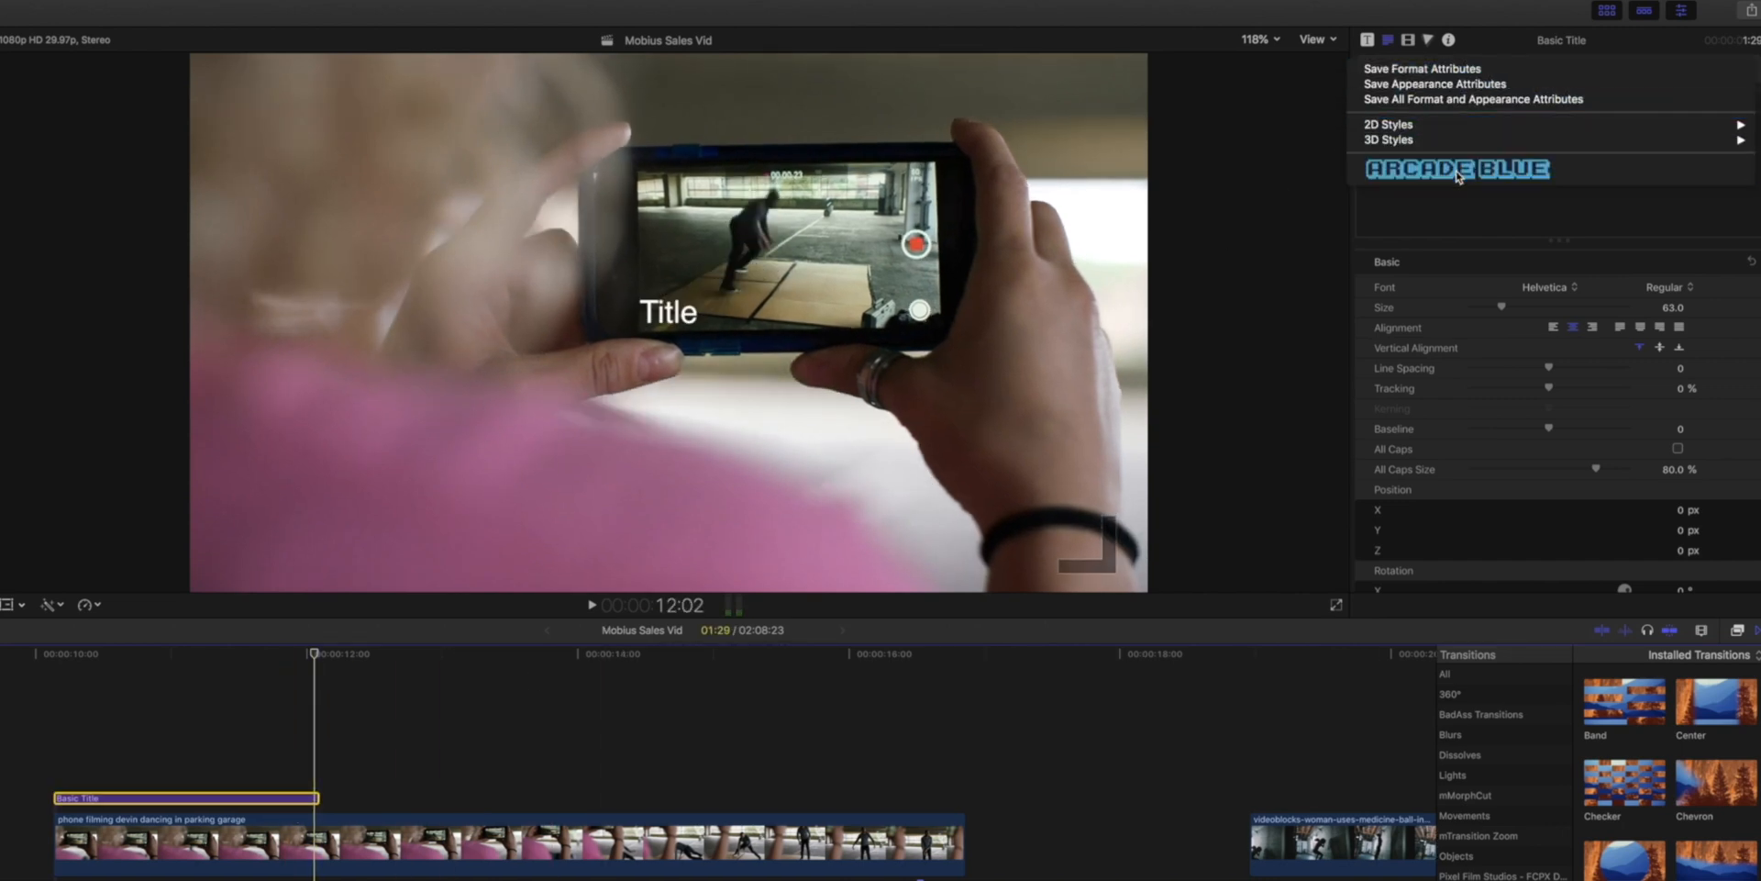
left_click(1457, 169)
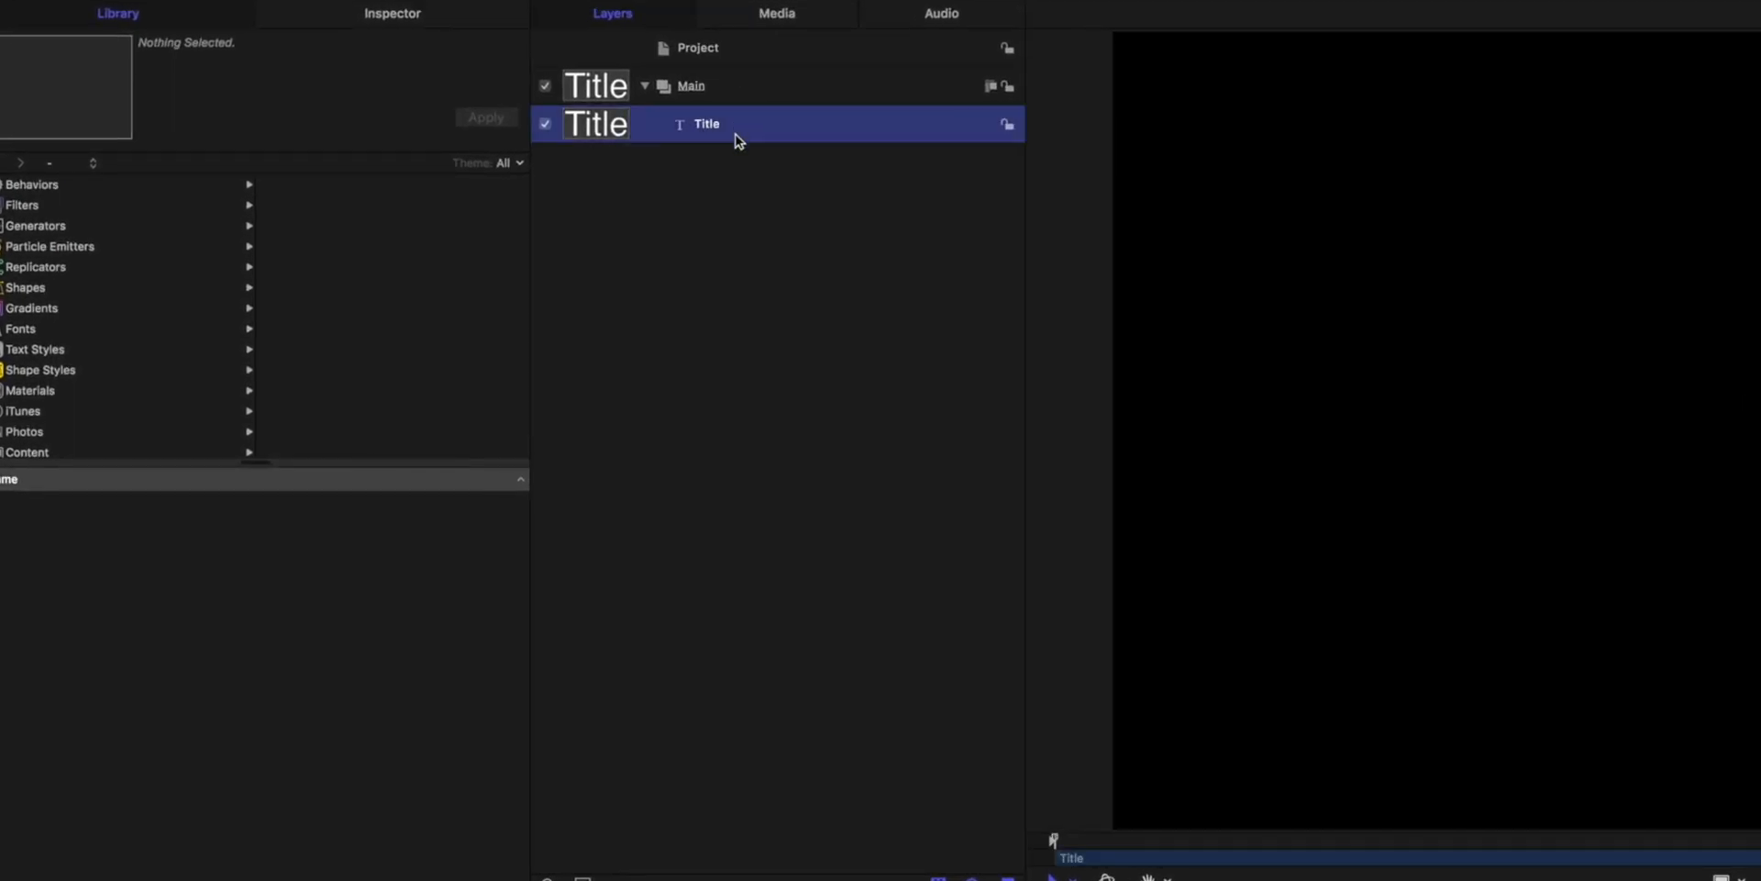
Set the Title text layer to Karmatic Arcade at size 100
left_click(390, 12)
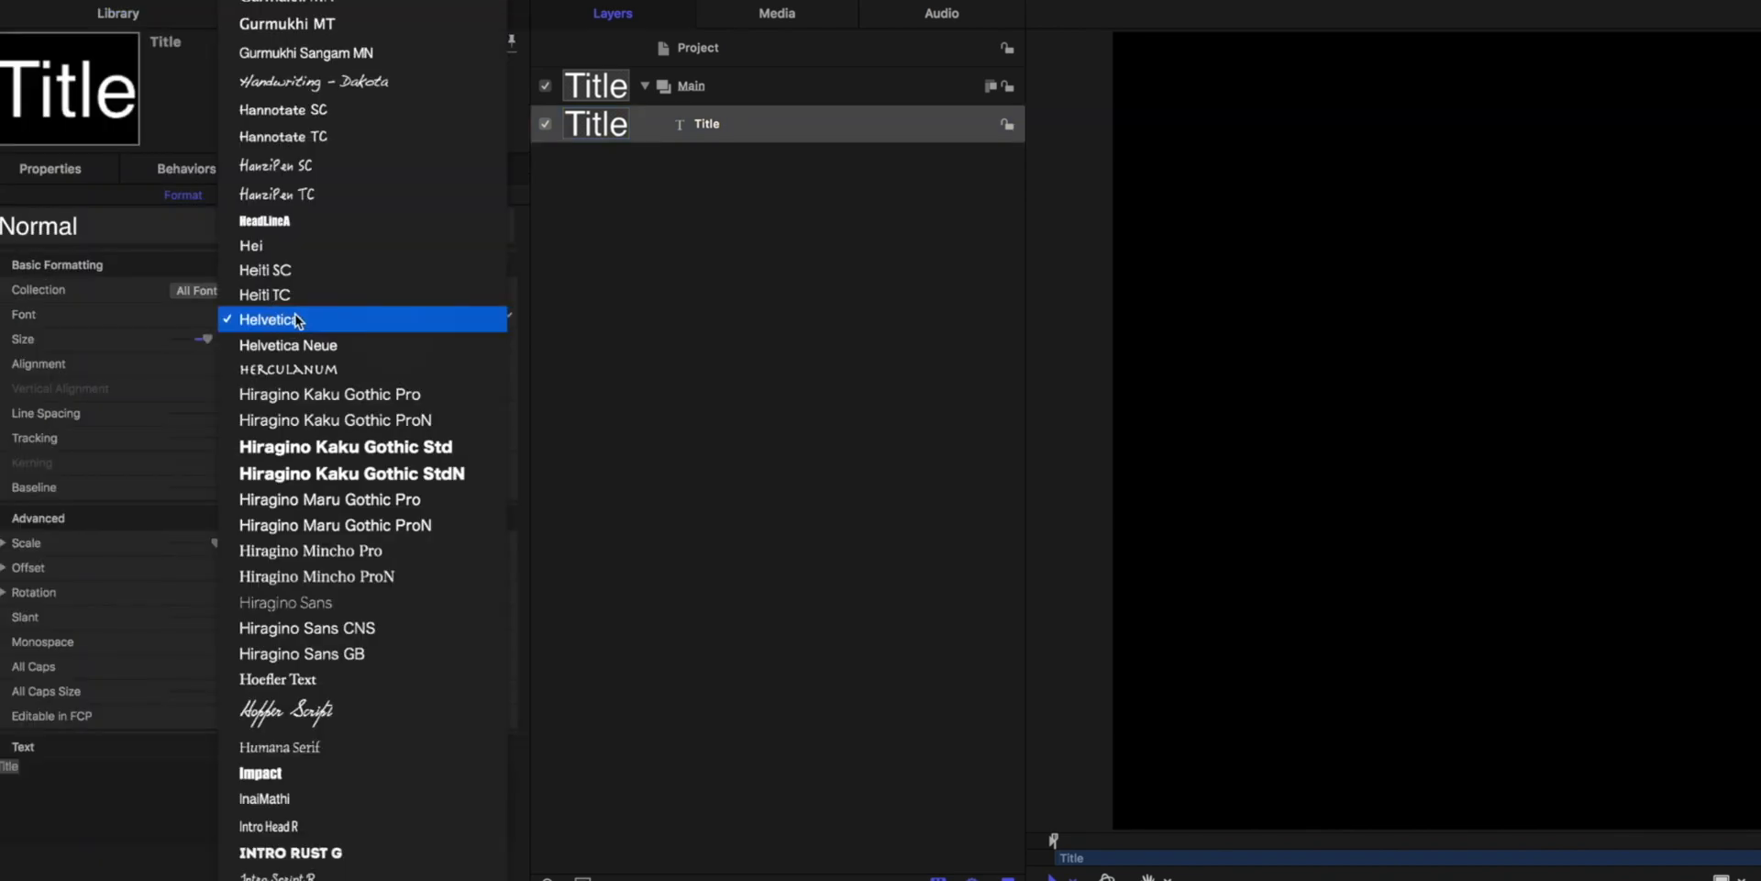
scroll("down", 3)
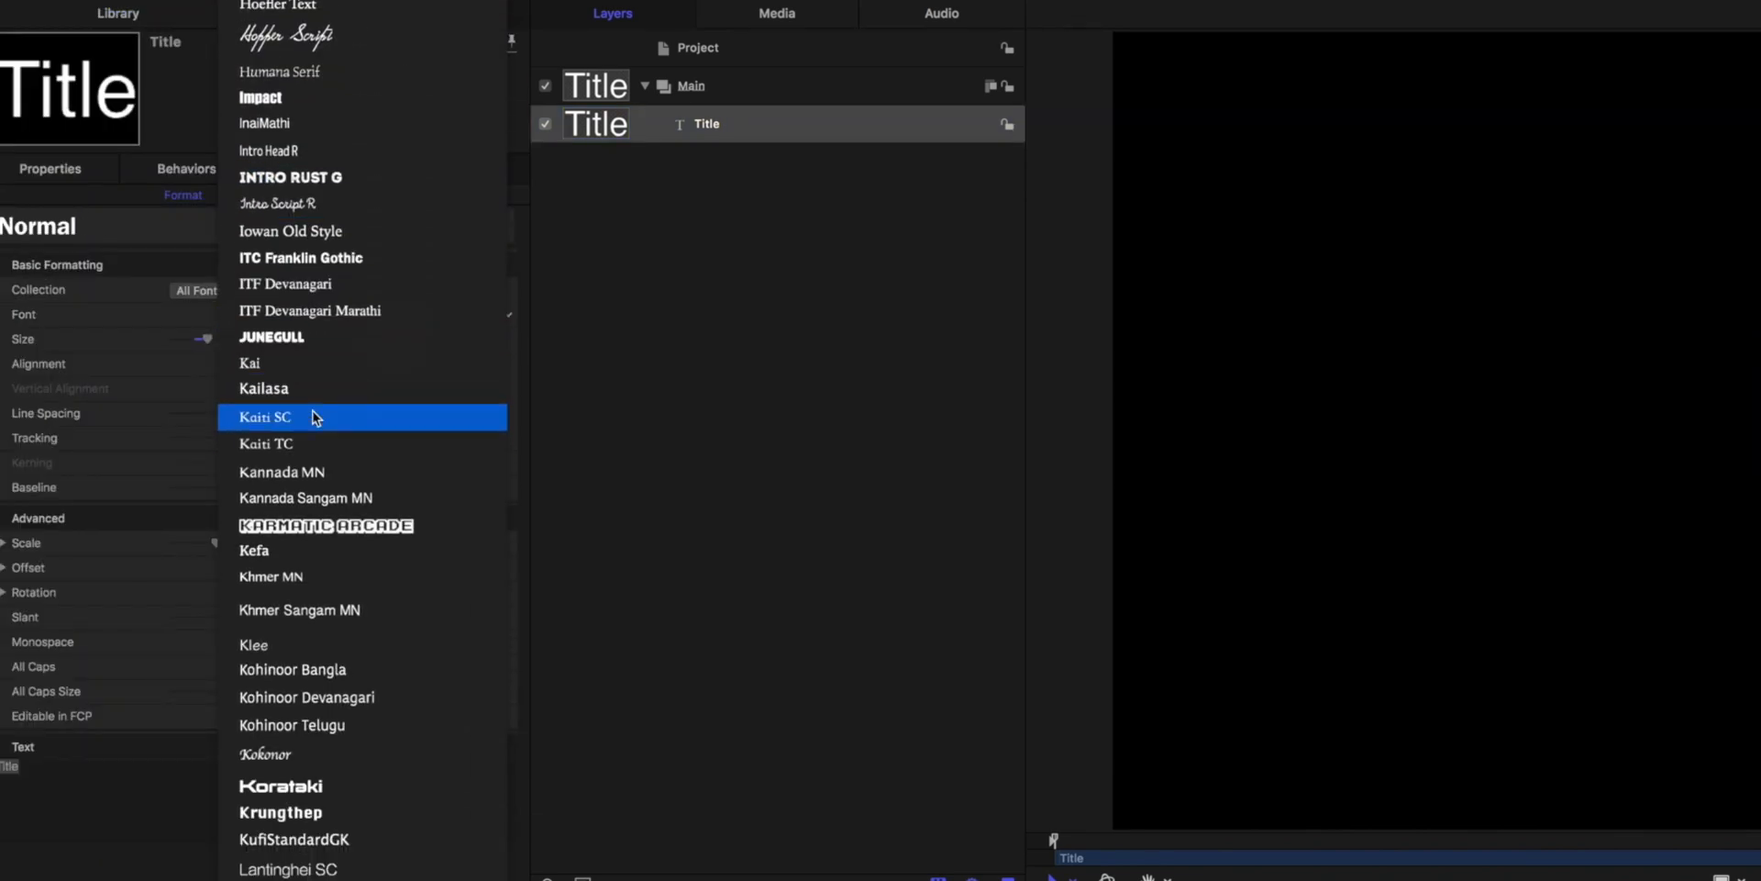
left_click(326, 526)
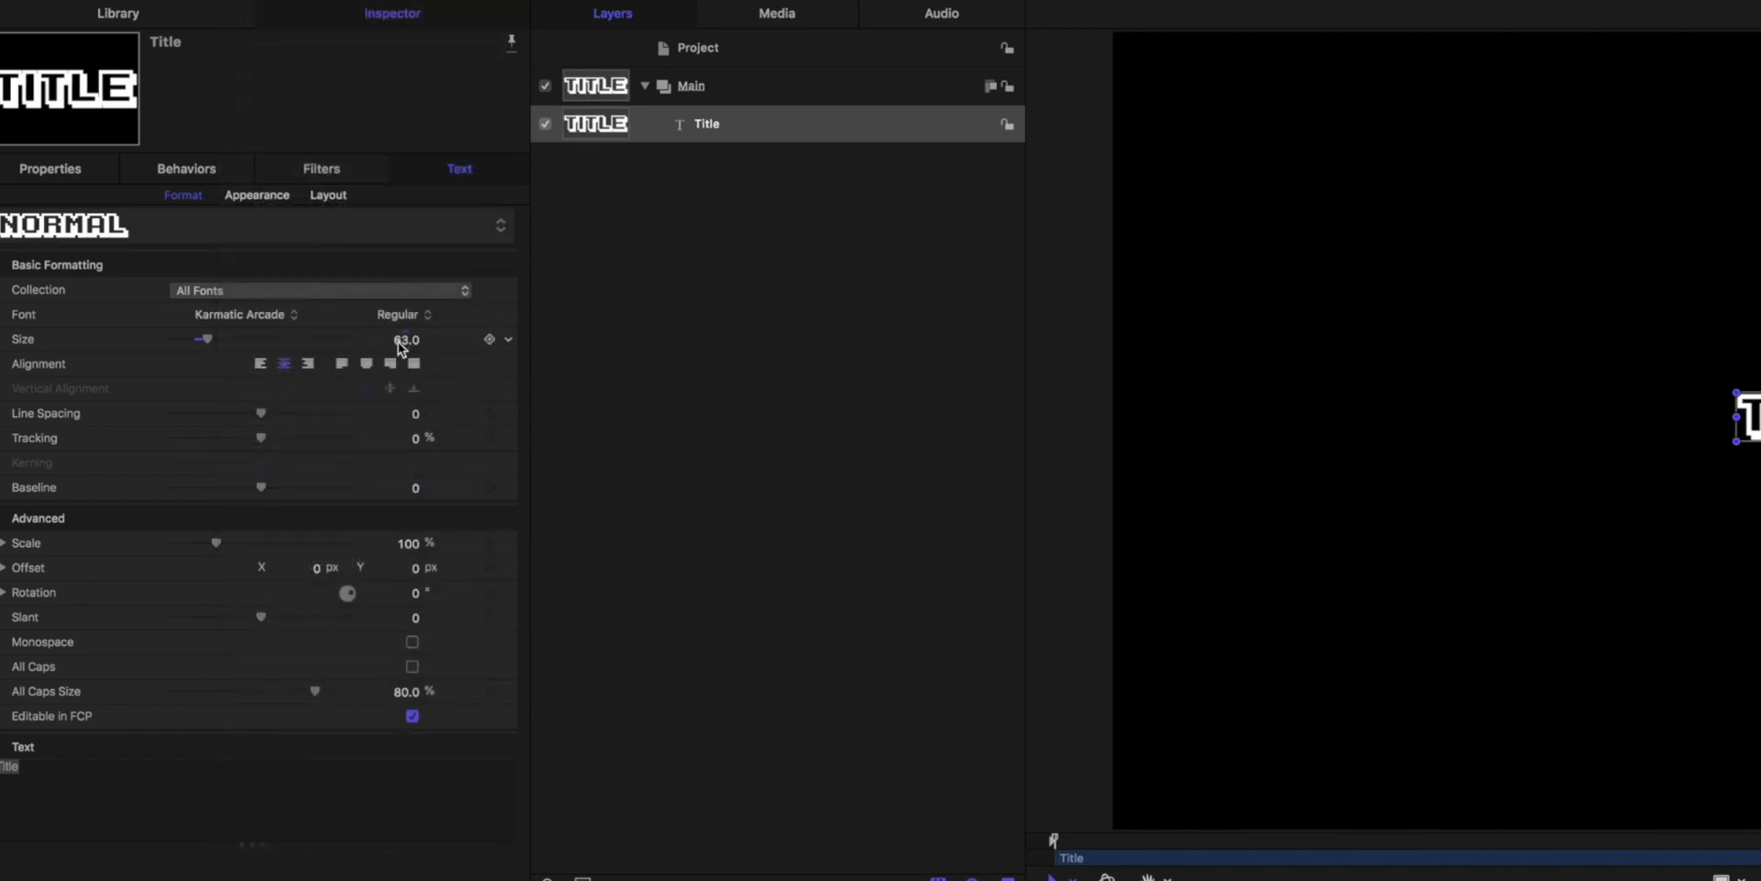
left_click(405, 339)
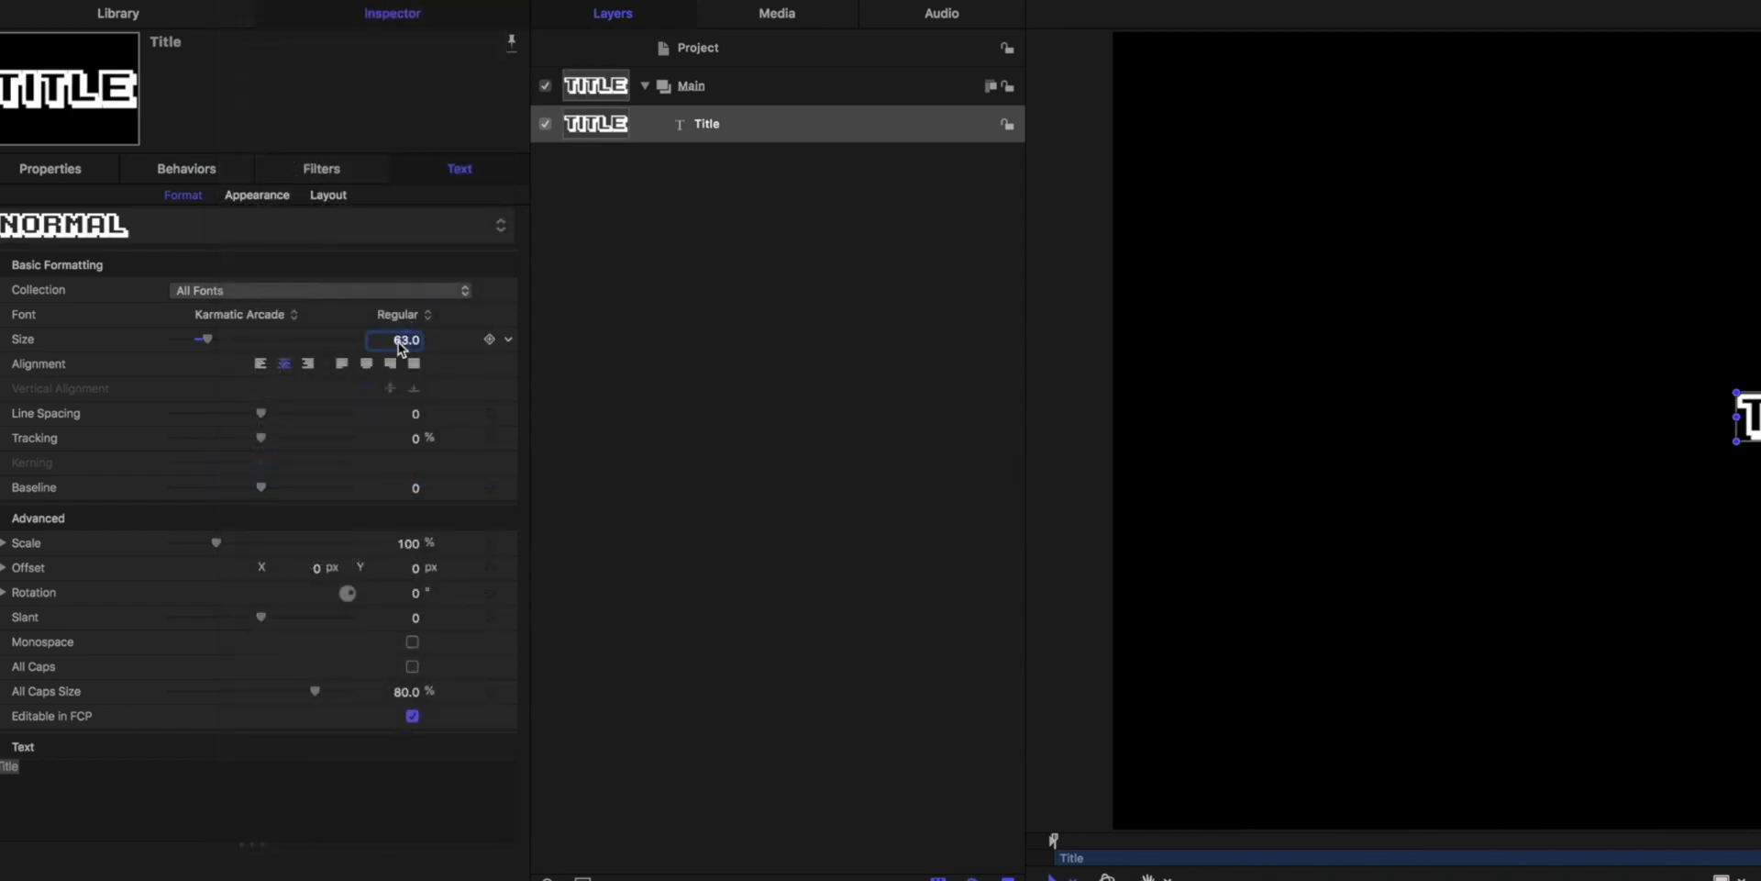
type("100.0")
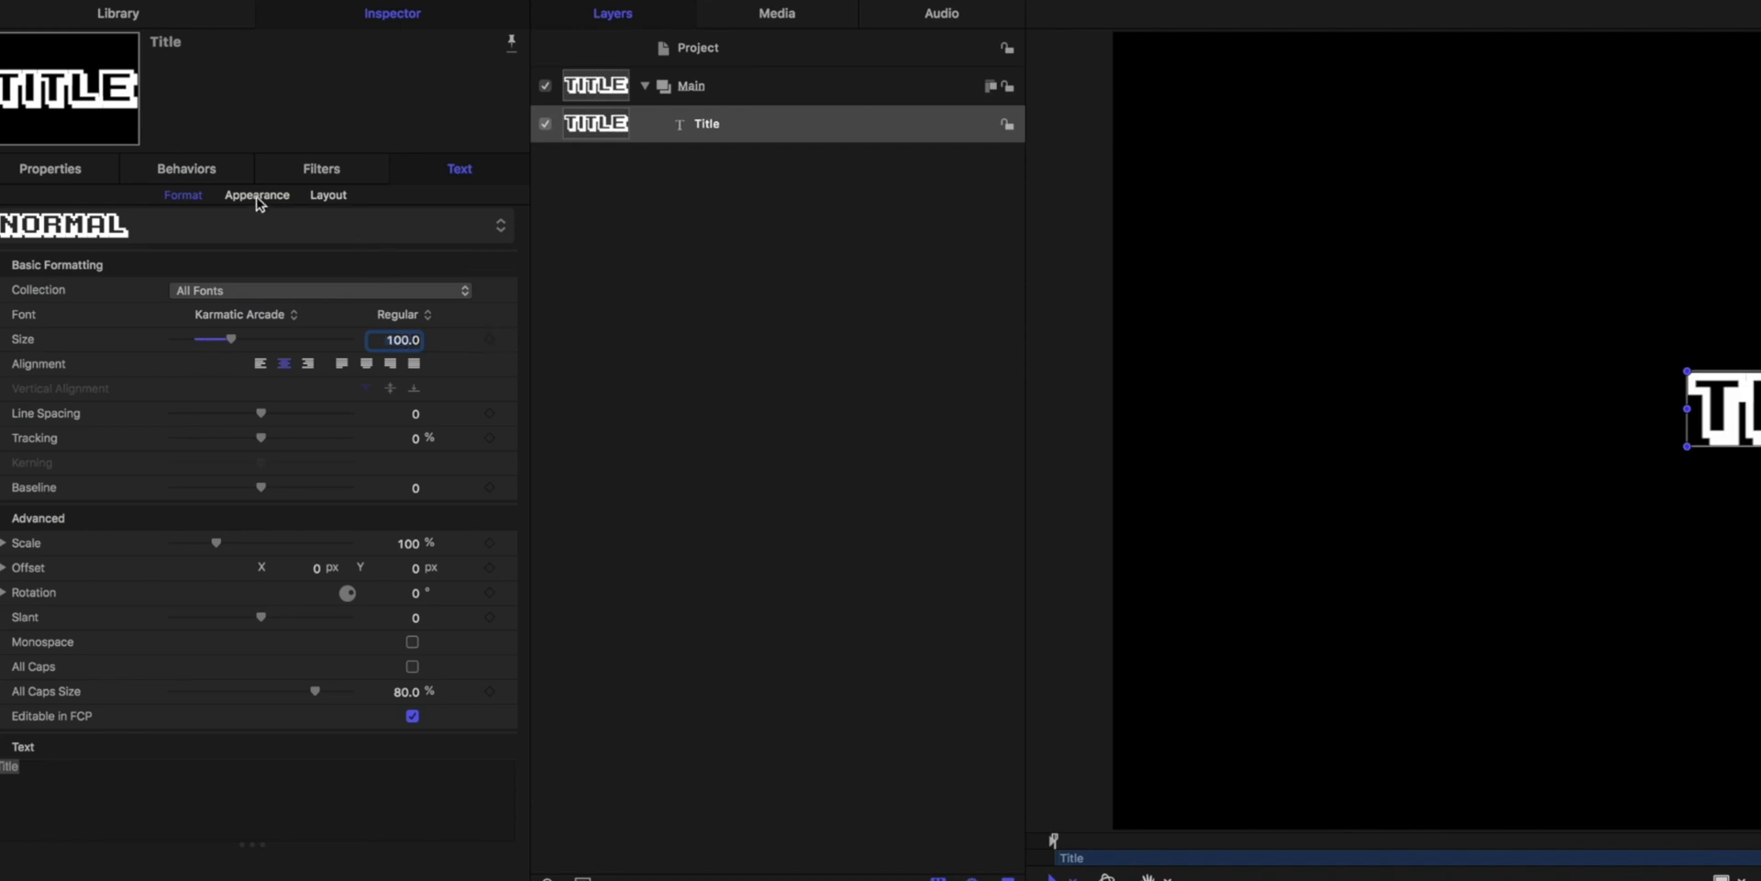
Give the Title text face a light blue colour
left_click(257, 194)
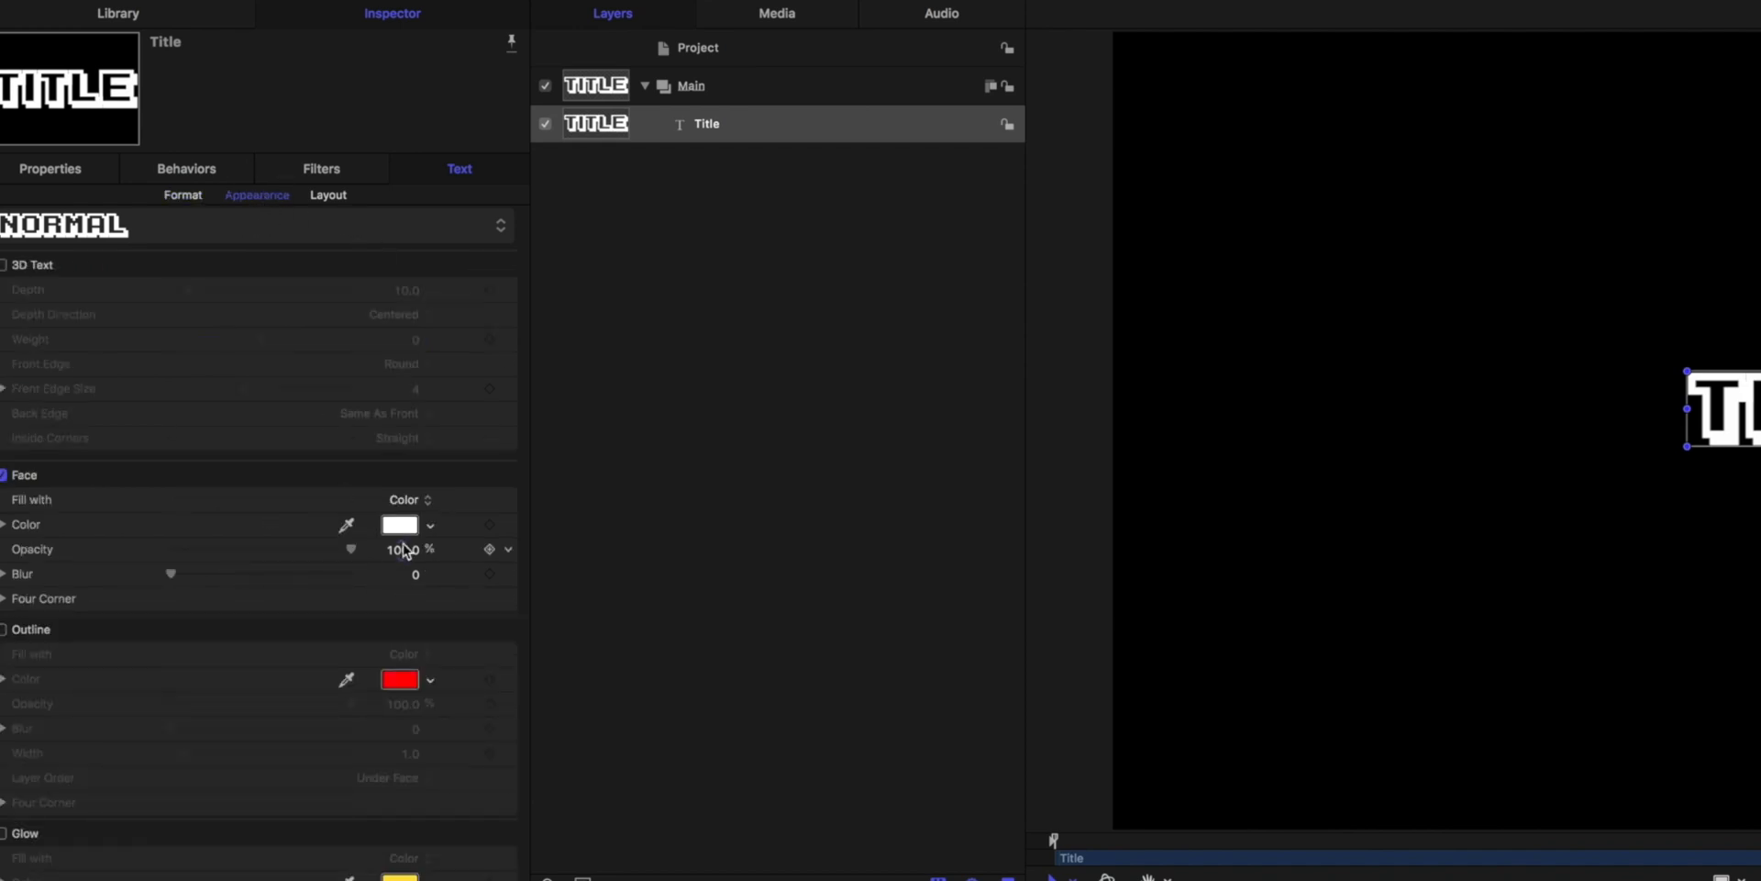
left_click(399, 524)
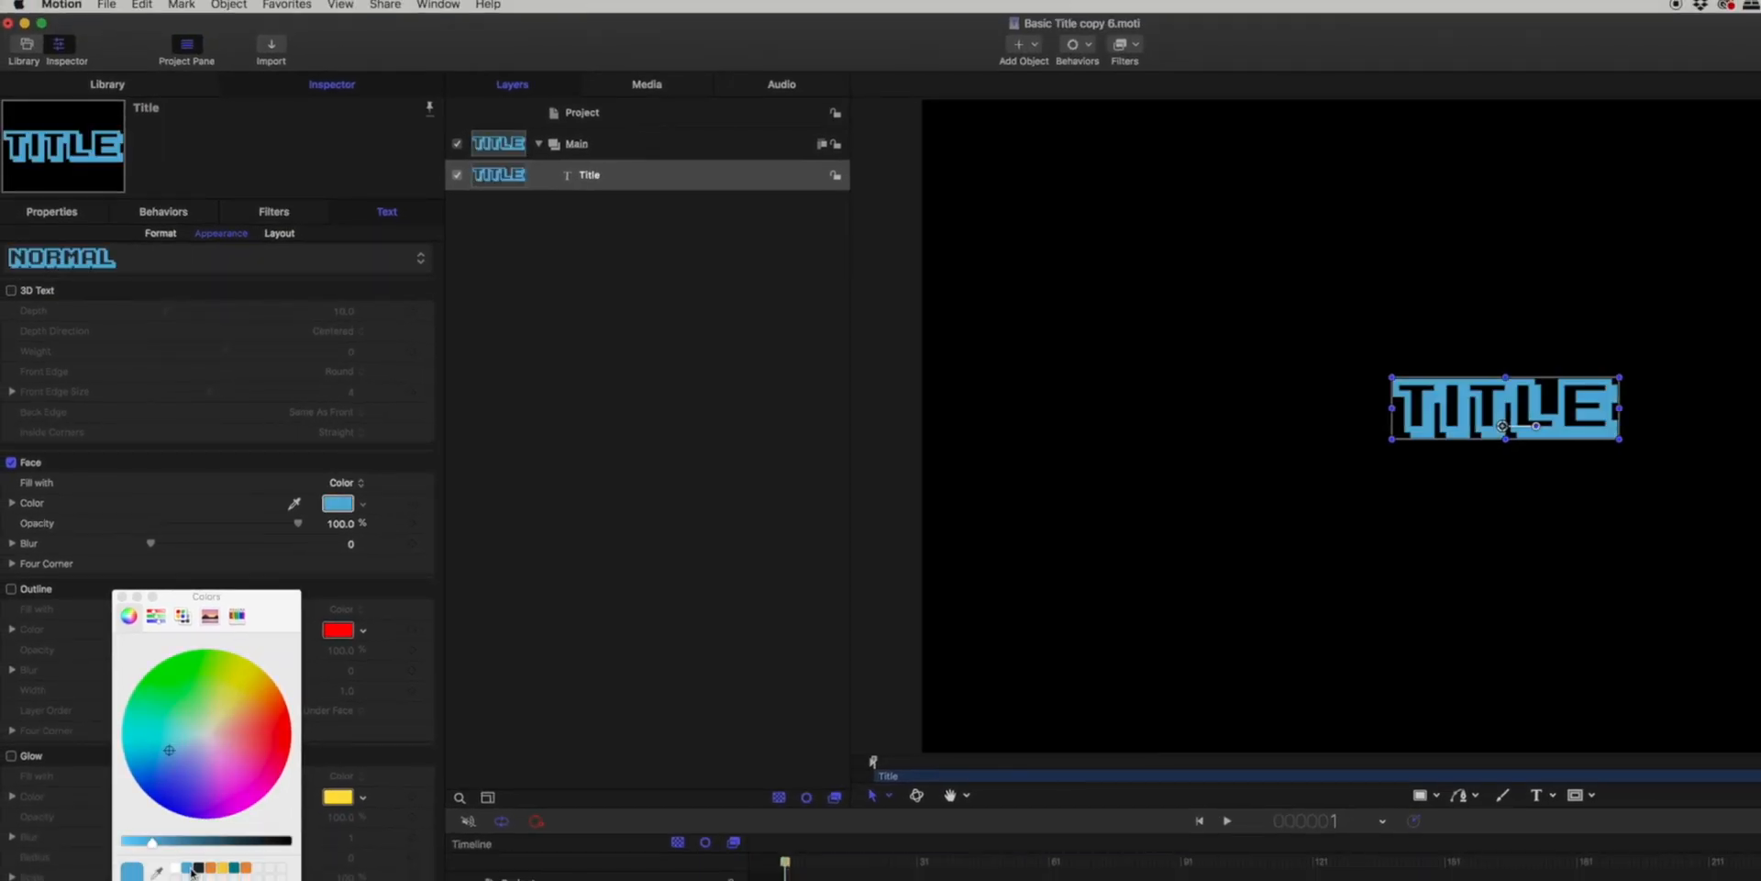
left_click(1439, 608)
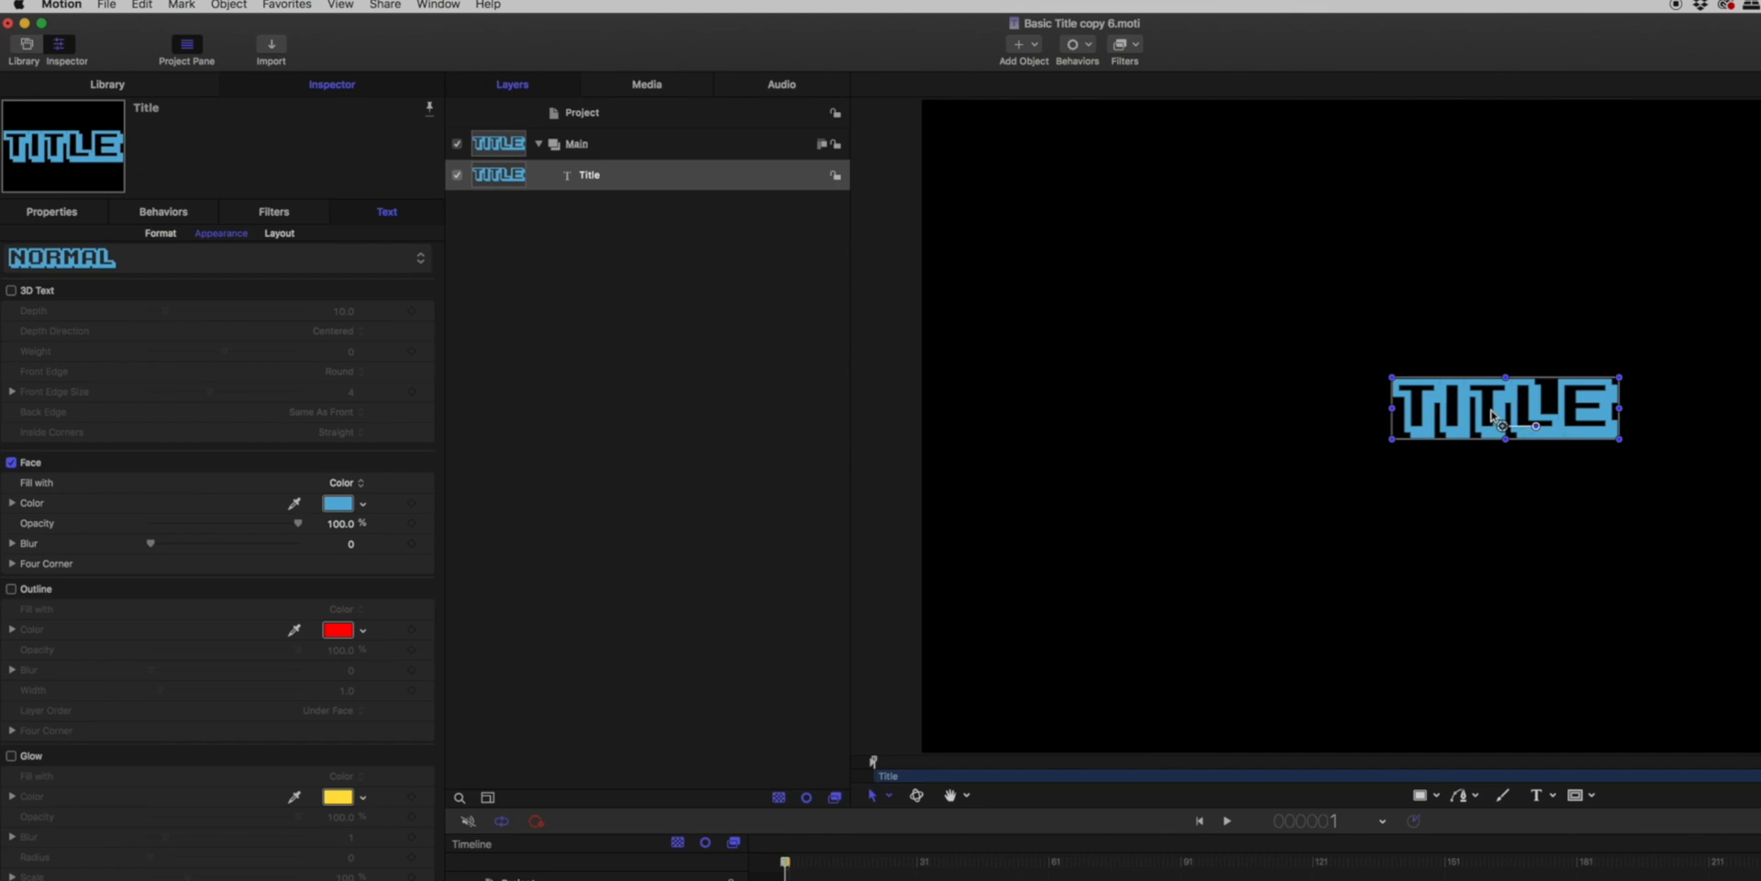
left_click(107, 5)
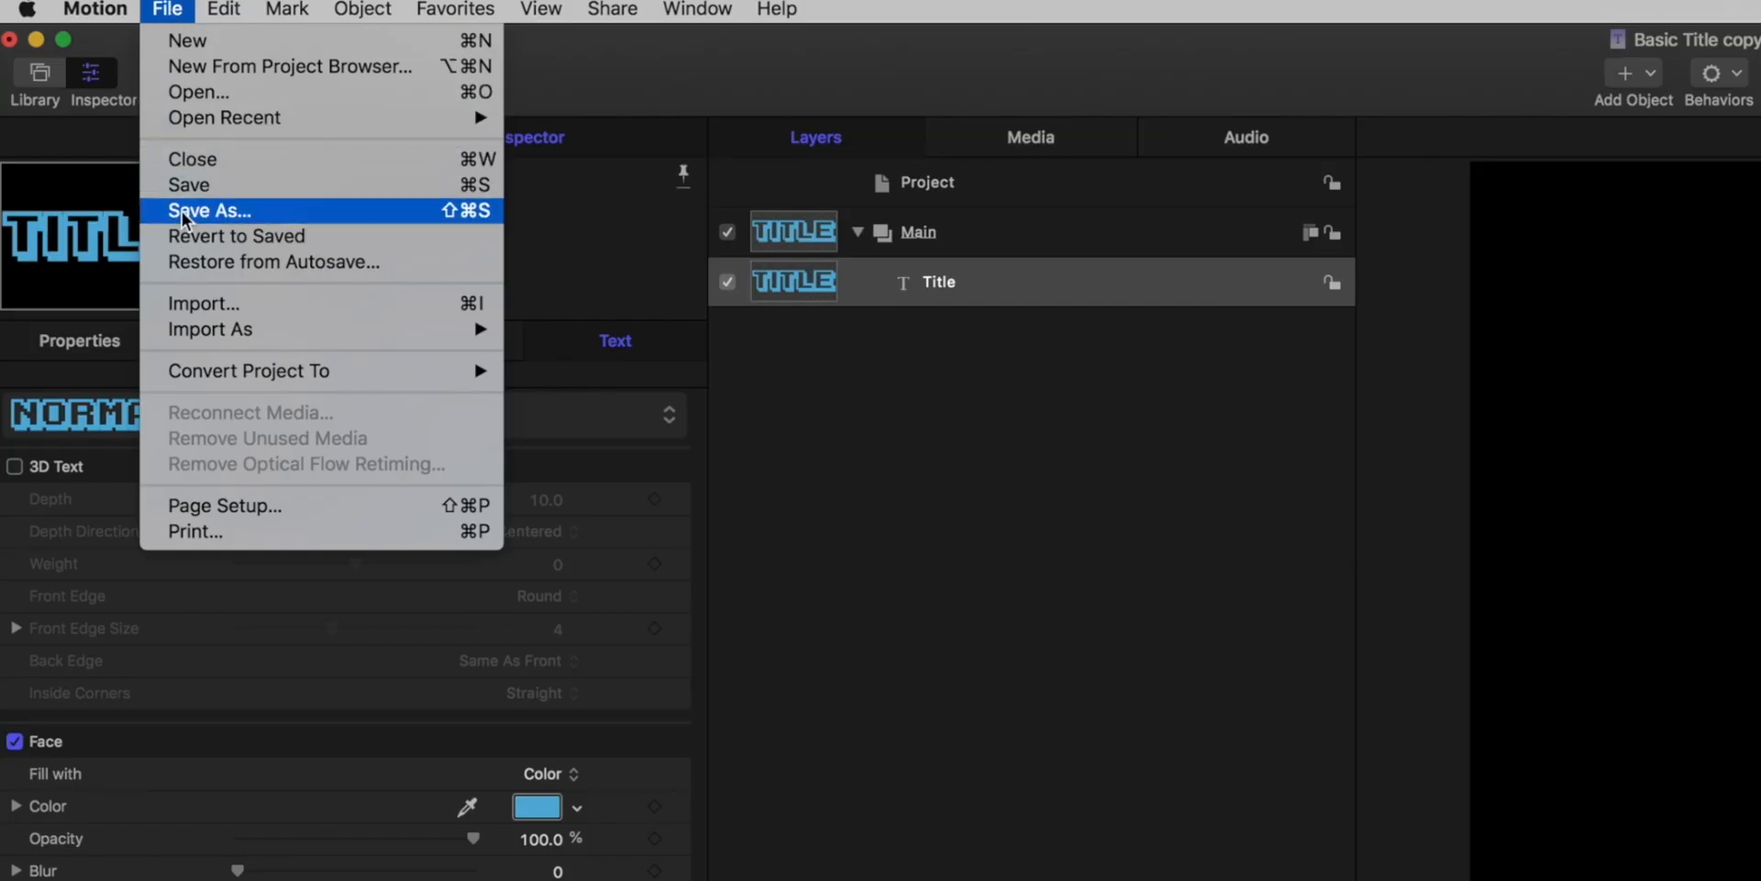
Publish the title template as ARCADE BLUE under the Bumper/Opener category
left_click(209, 210)
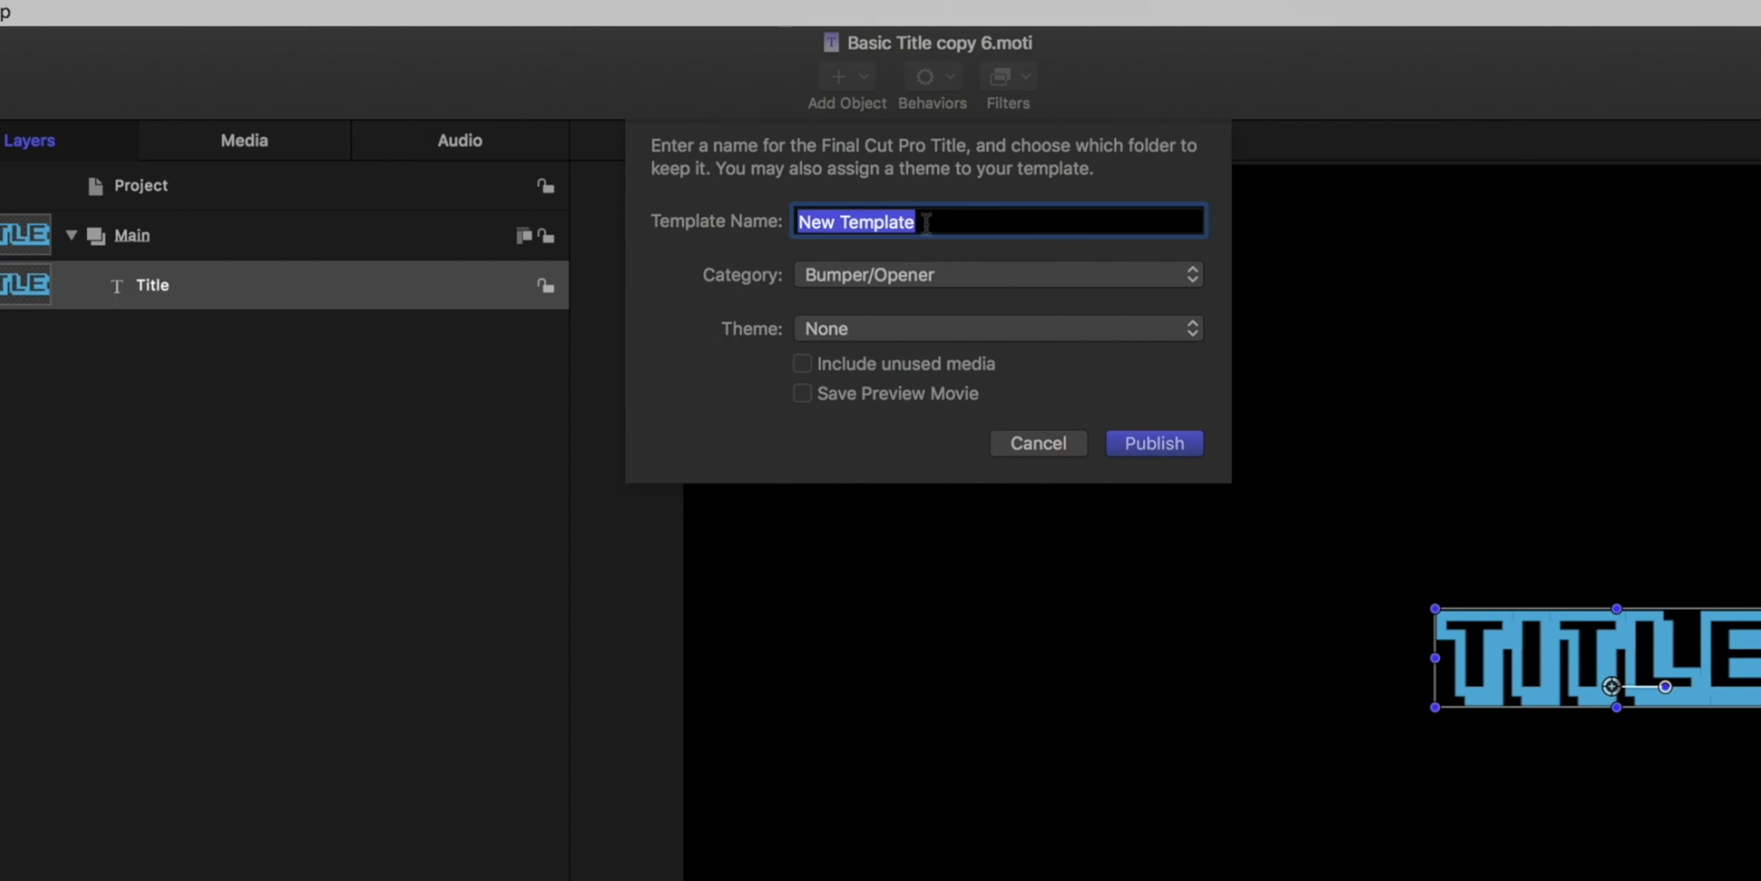
type("ARCADE BLUE")
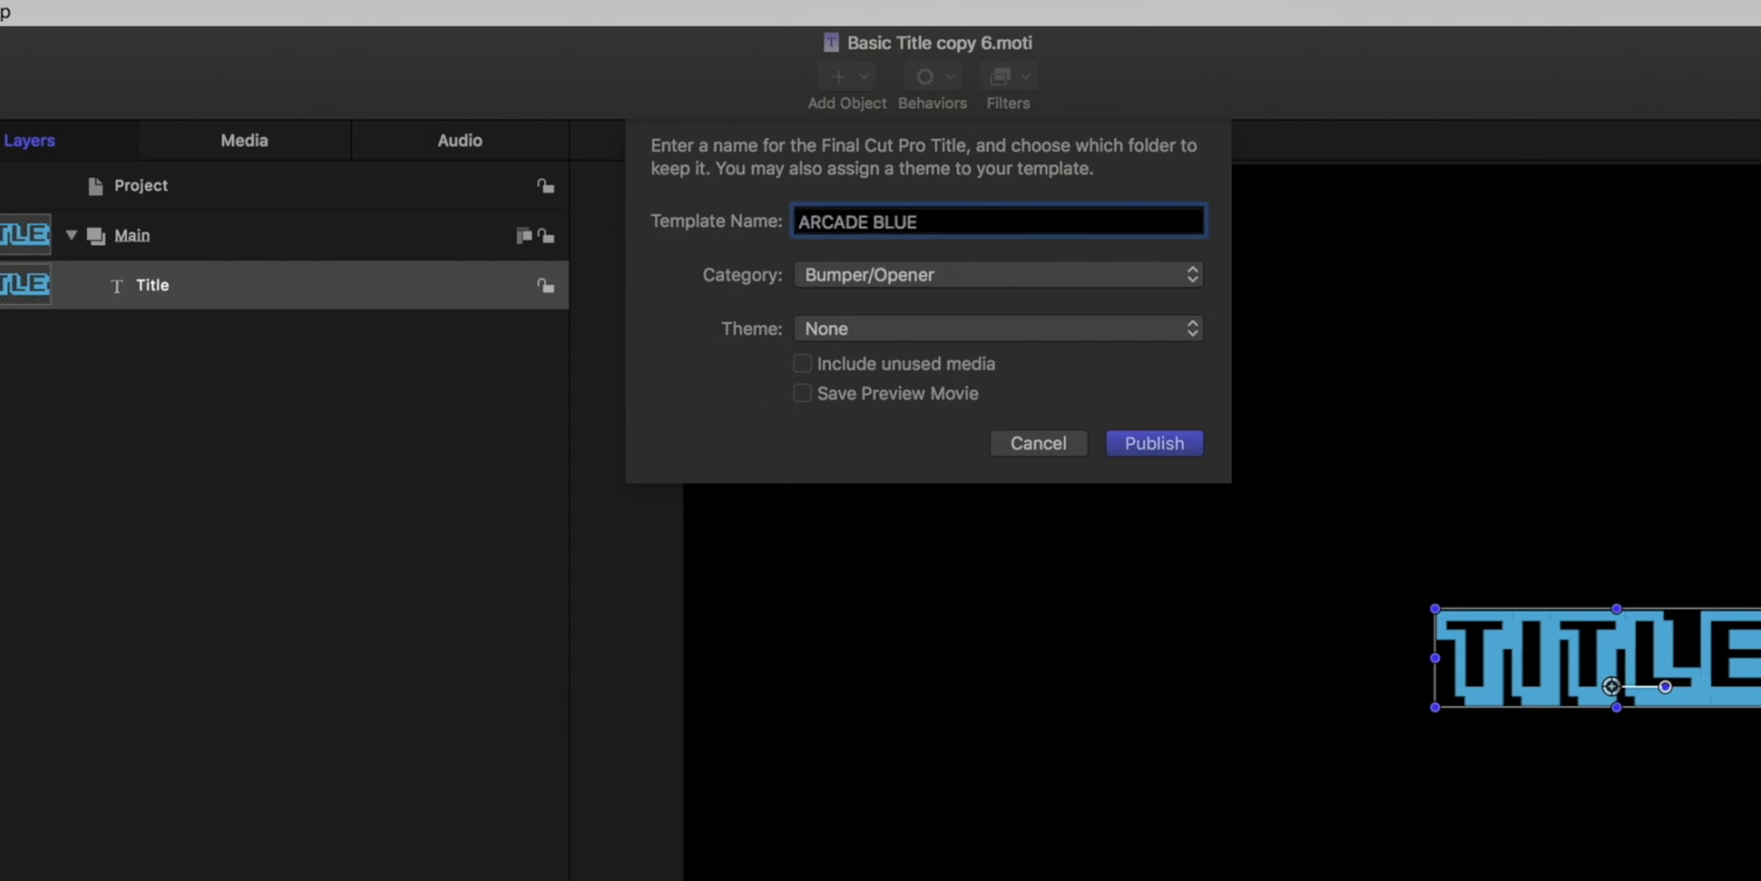
left_click(997, 274)
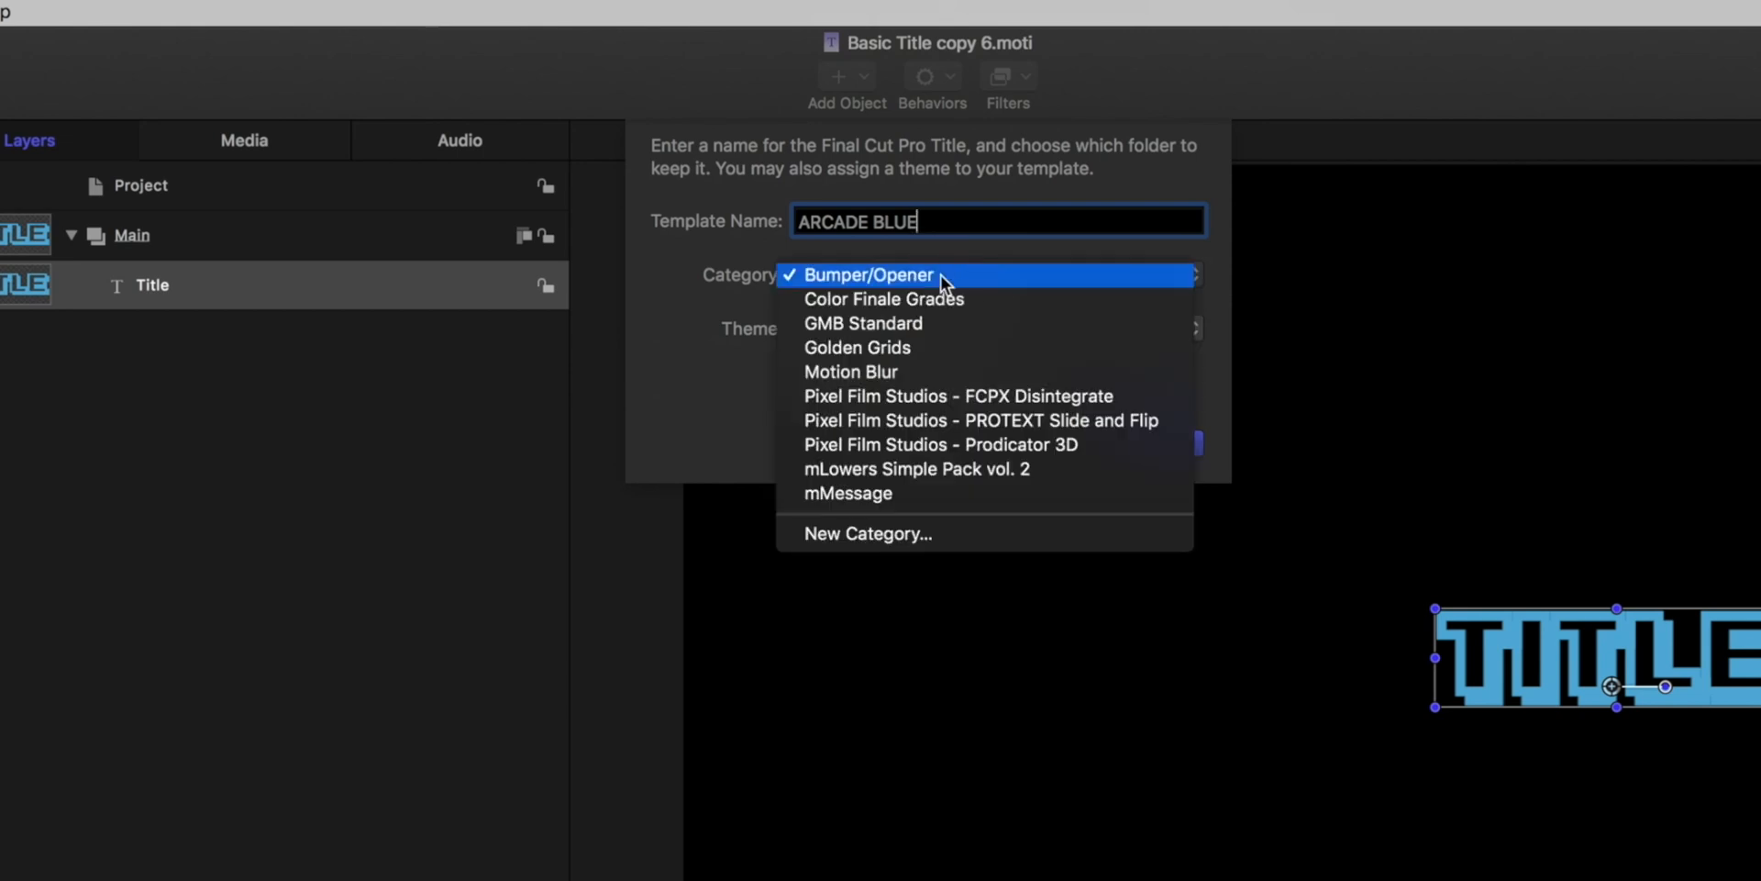
left_click(870, 275)
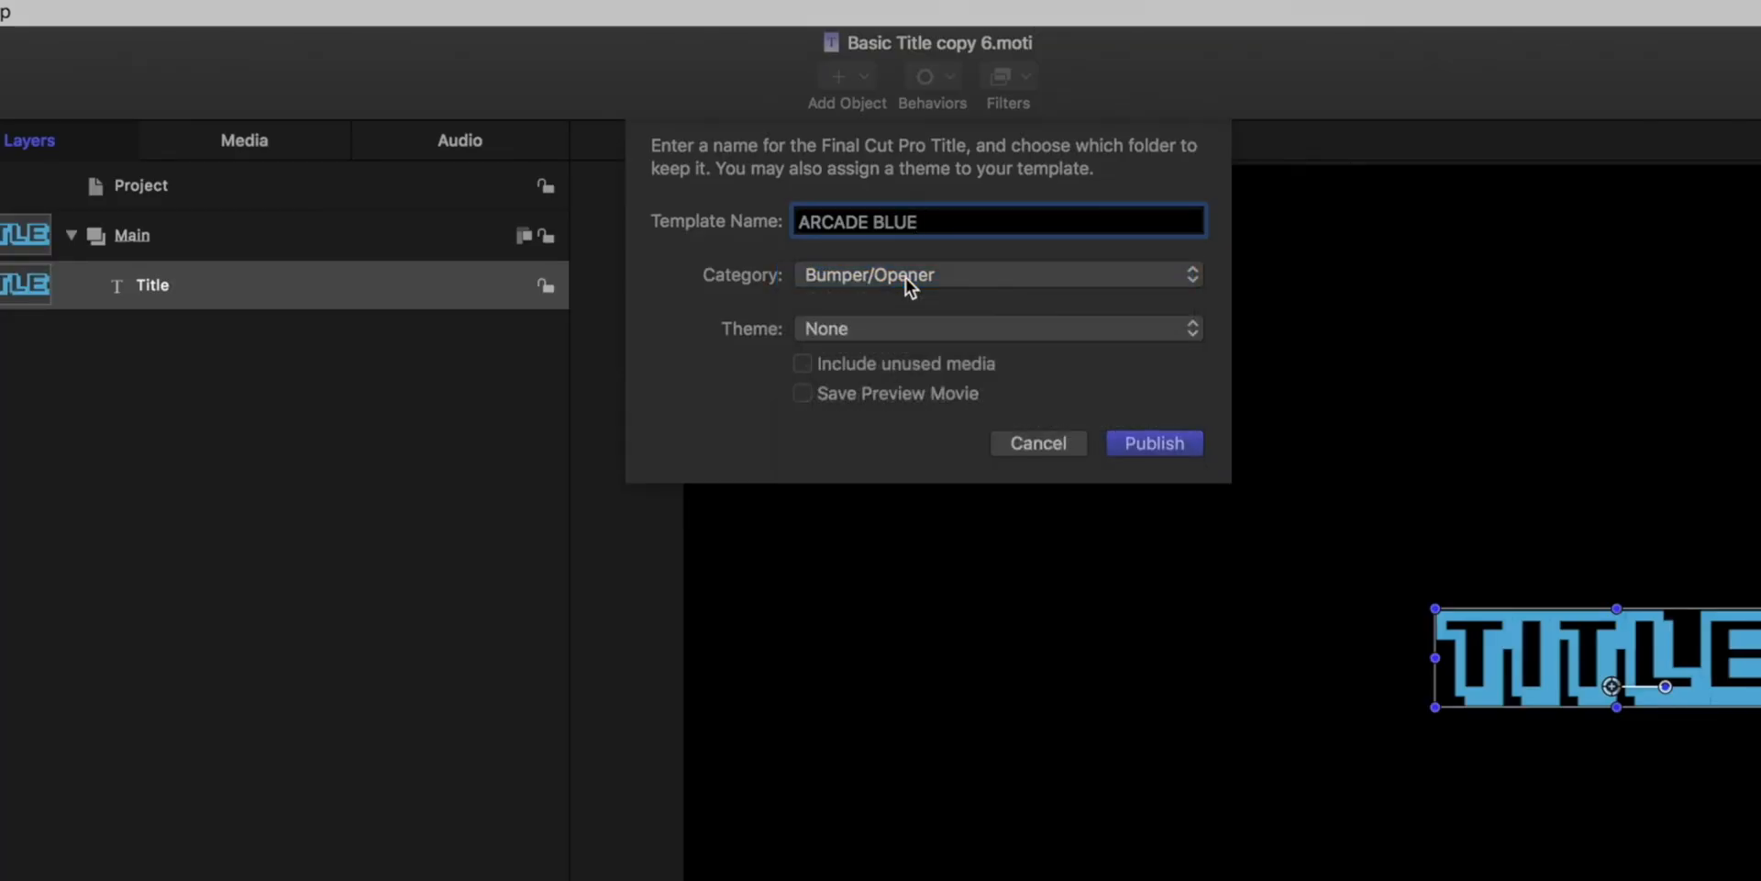
left_click(1154, 443)
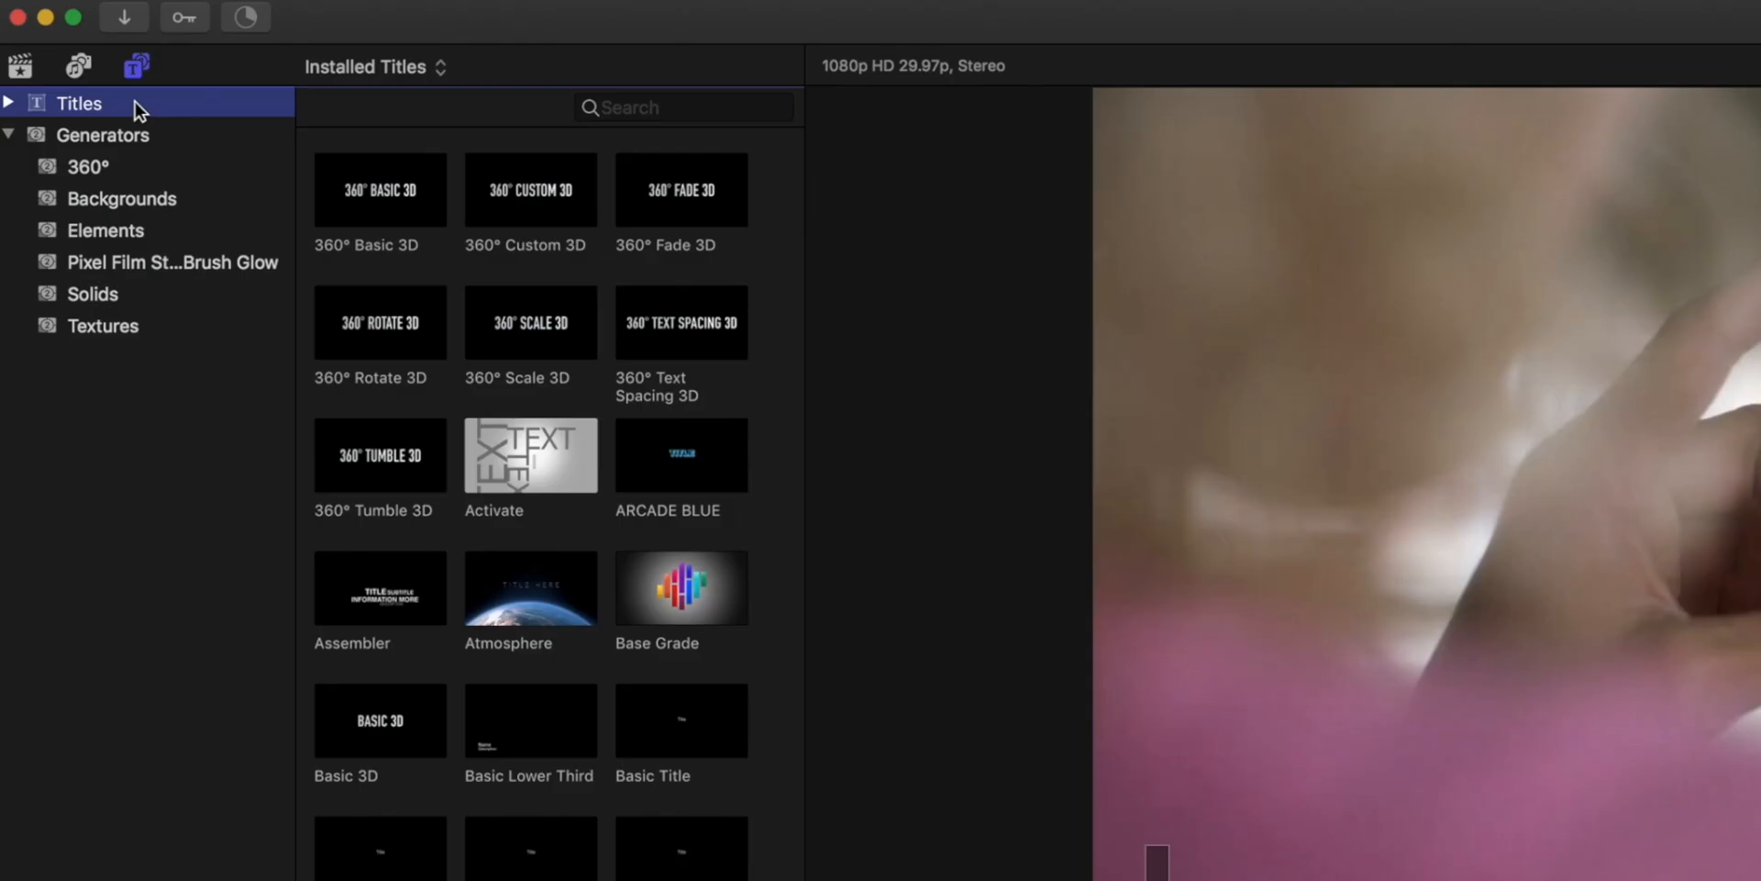
mouse_move(452, 254)
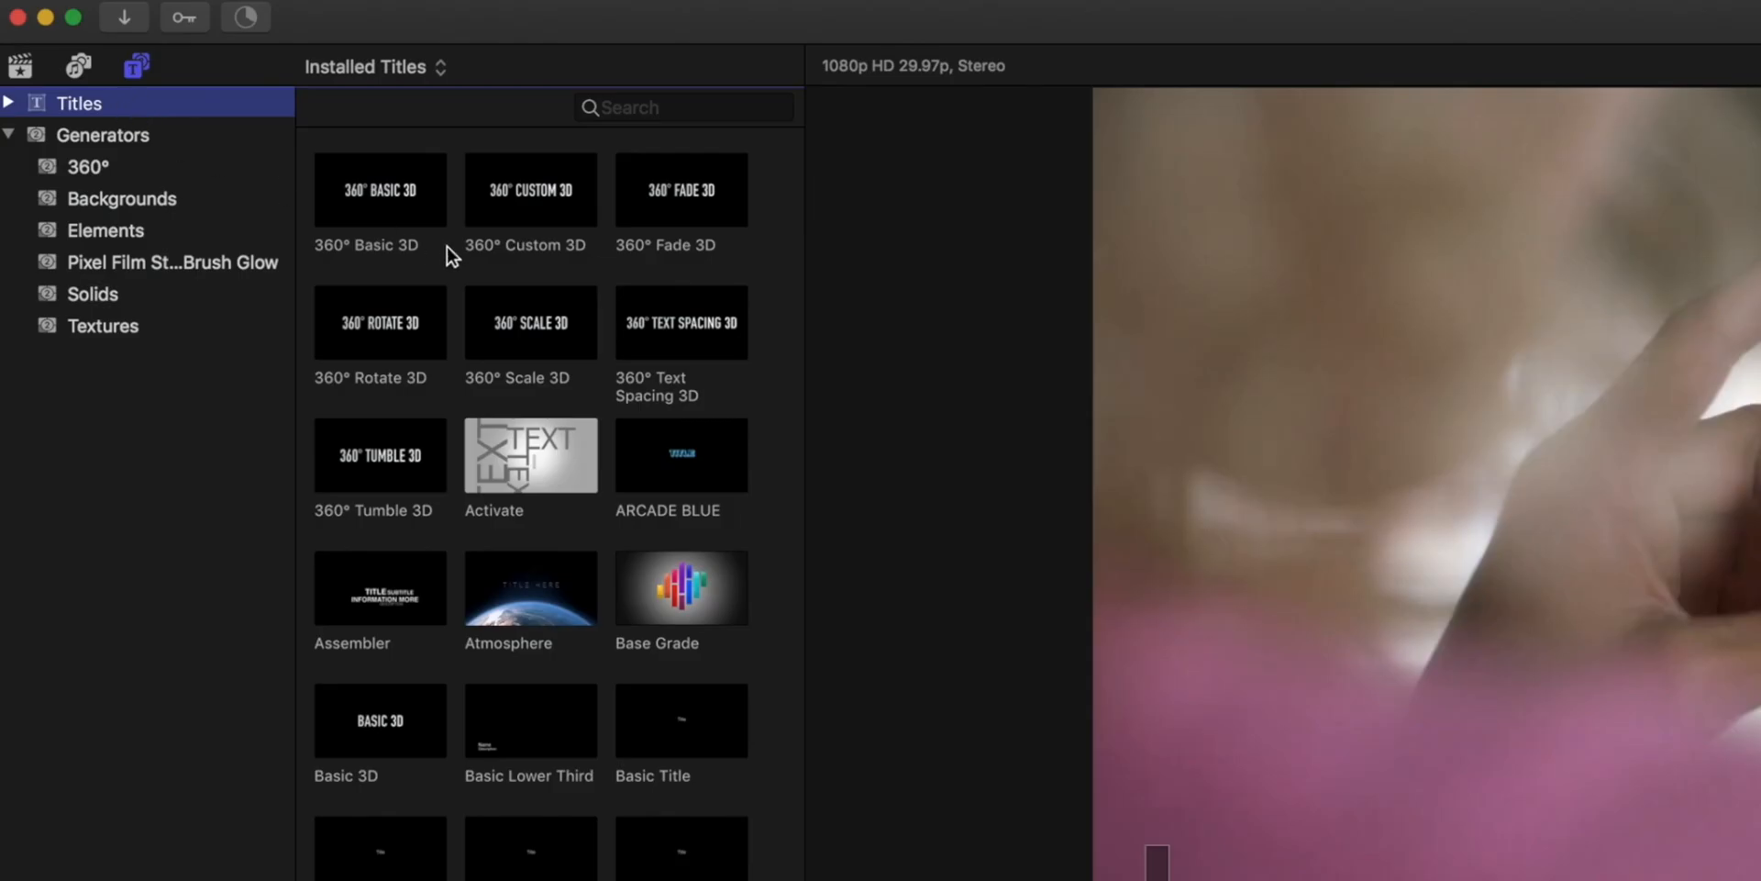
Preview the ARCADE BLUE title thumbnail in the Titles browser
left_click(681, 454)
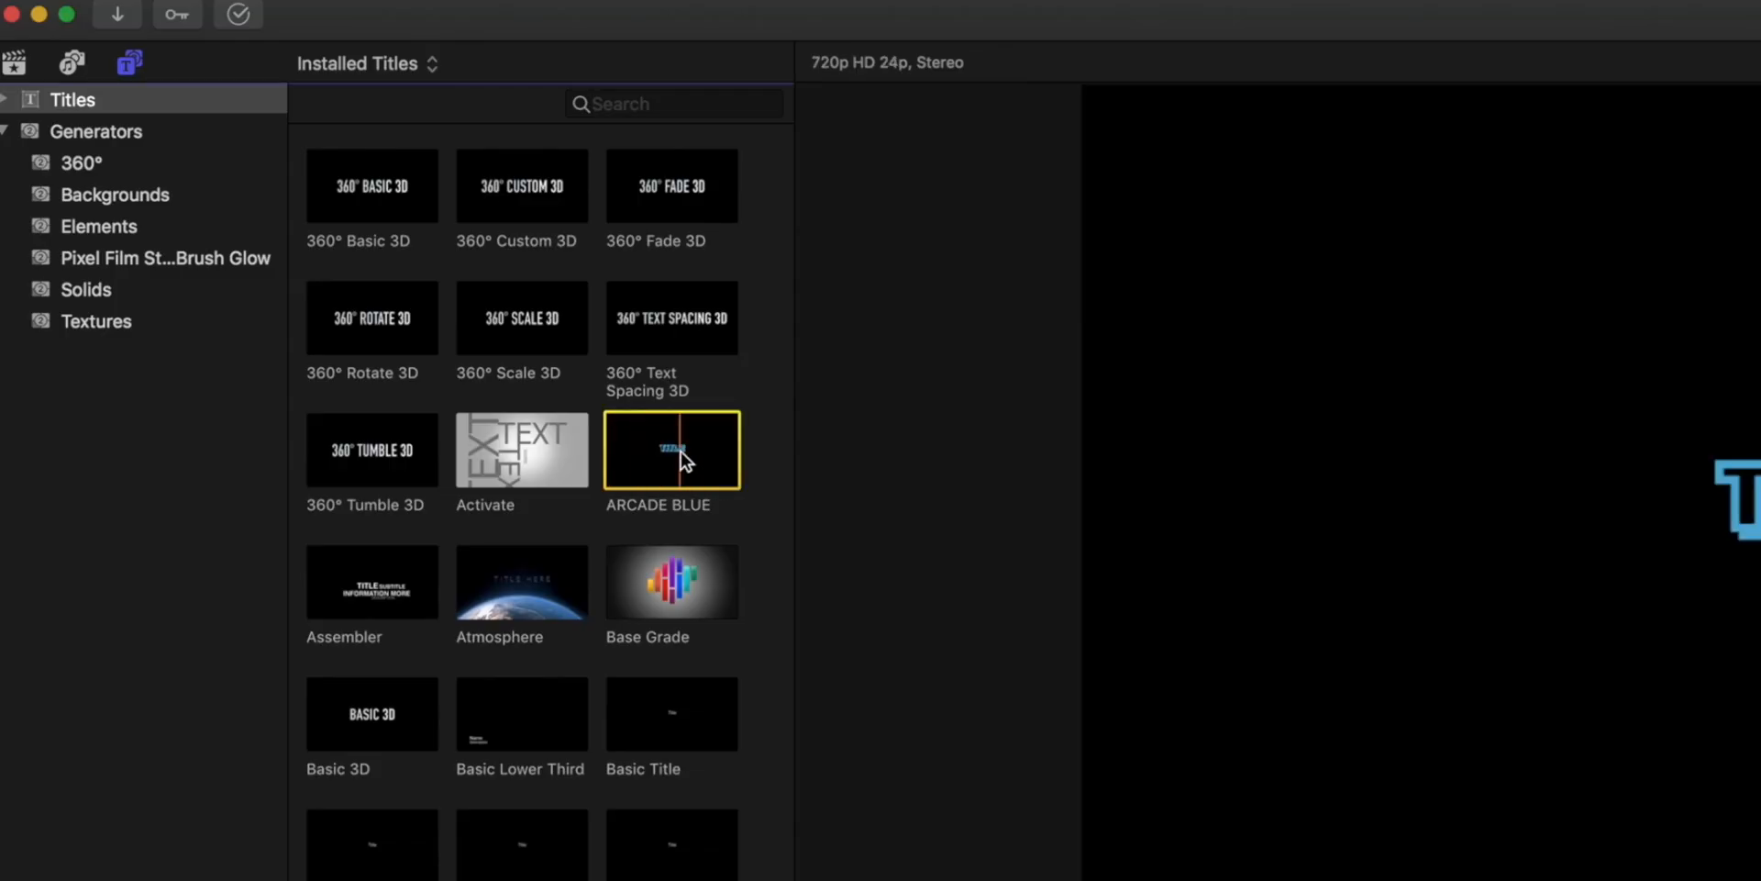
Choose Make Default Title from the ARCADE BLUE thumbnail's context menu
right_click(682, 460)
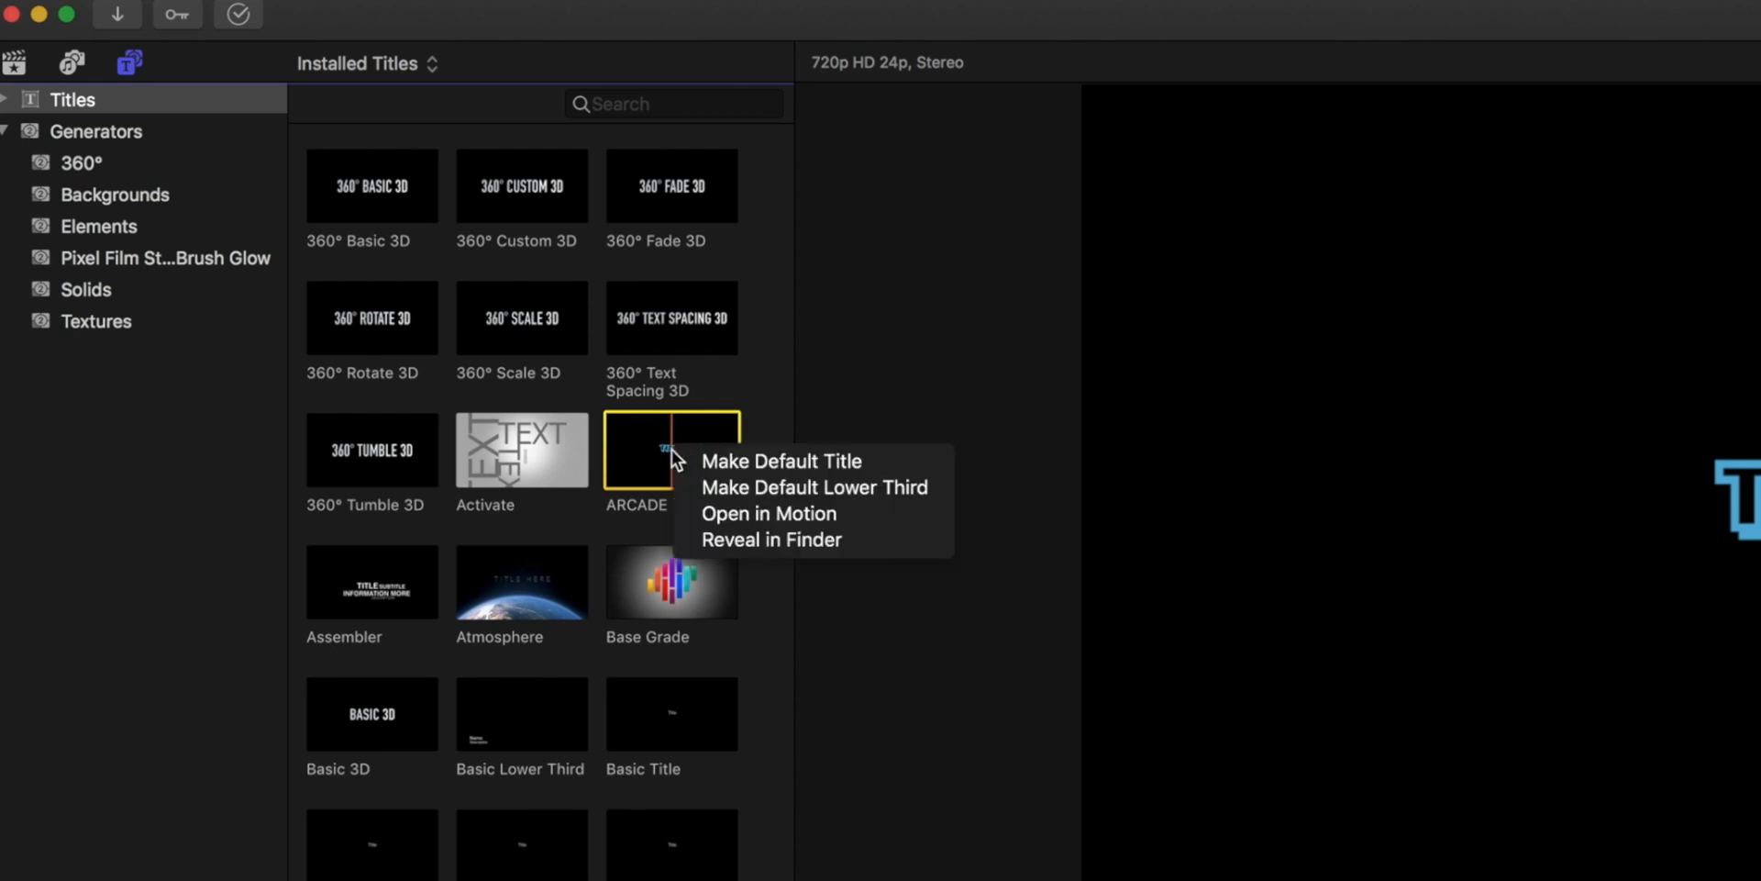
mouse_move(769, 468)
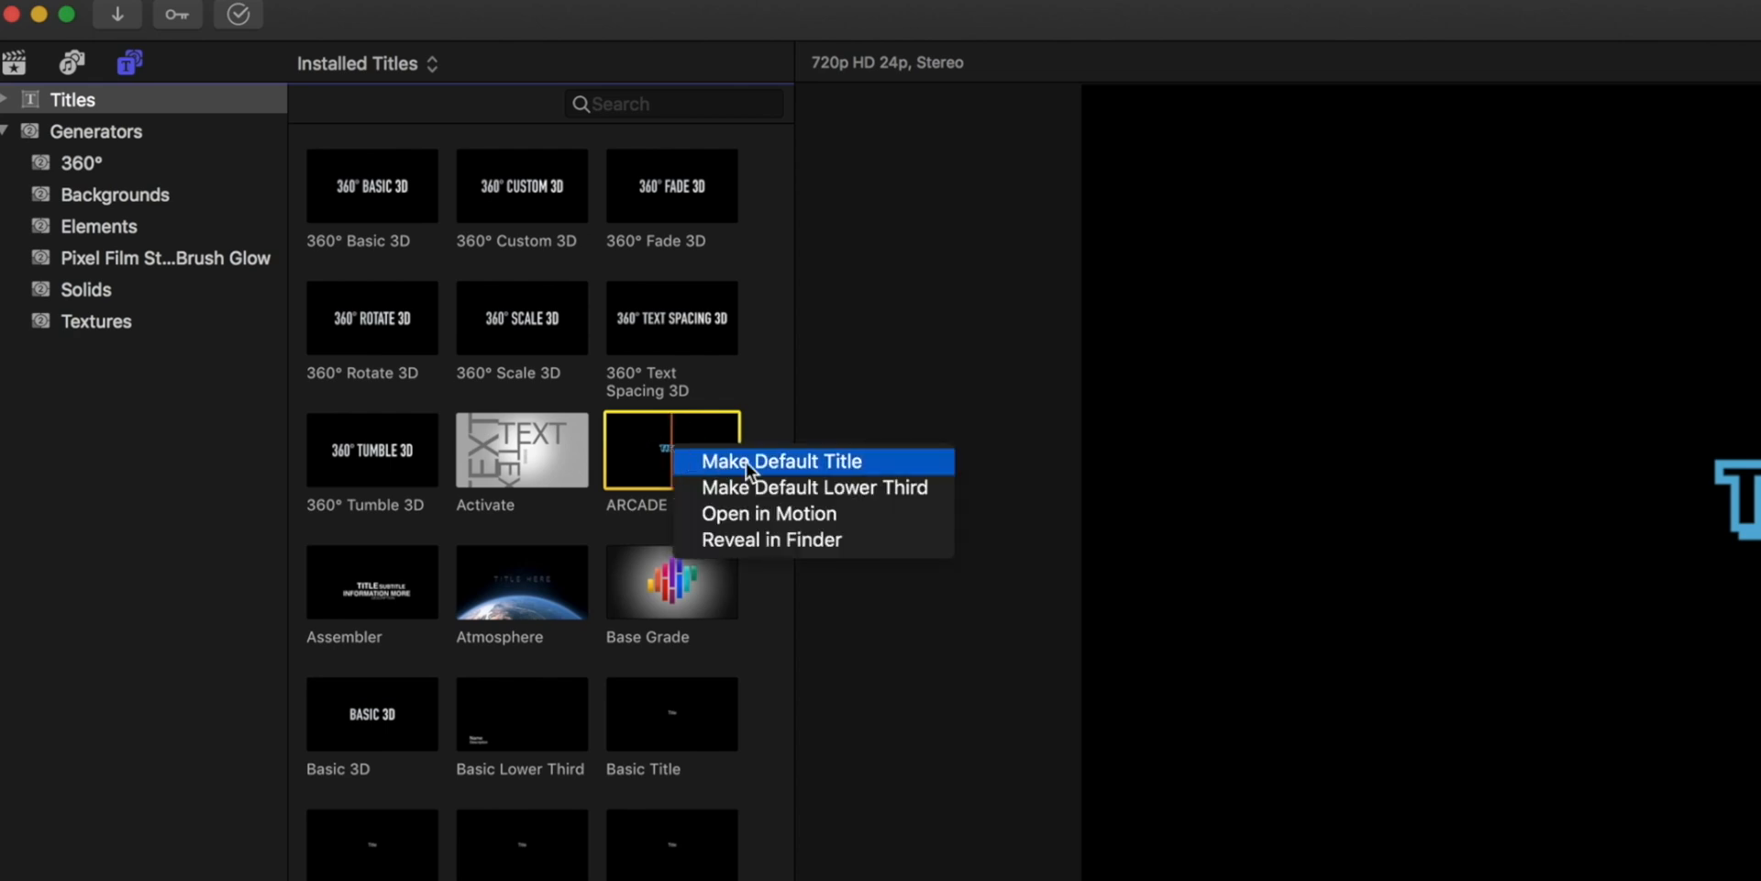
left_click(781, 461)
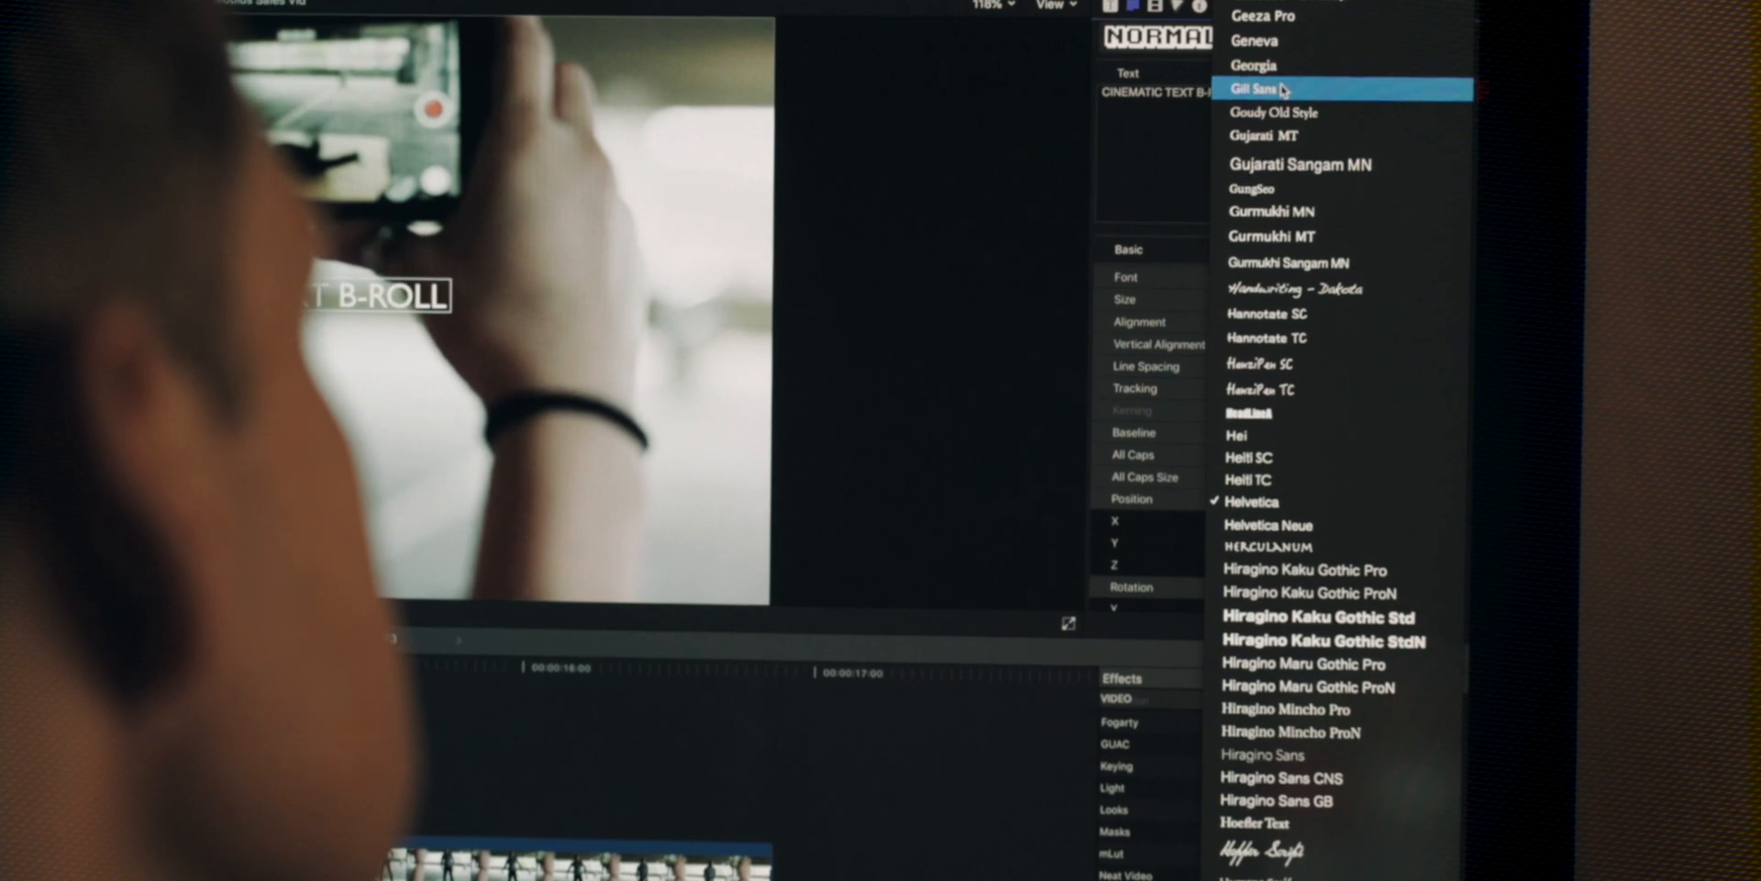
Show the available Gill Sans weights for the CINEMATIC TEXT B-ROLL title
left_click(1274, 87)
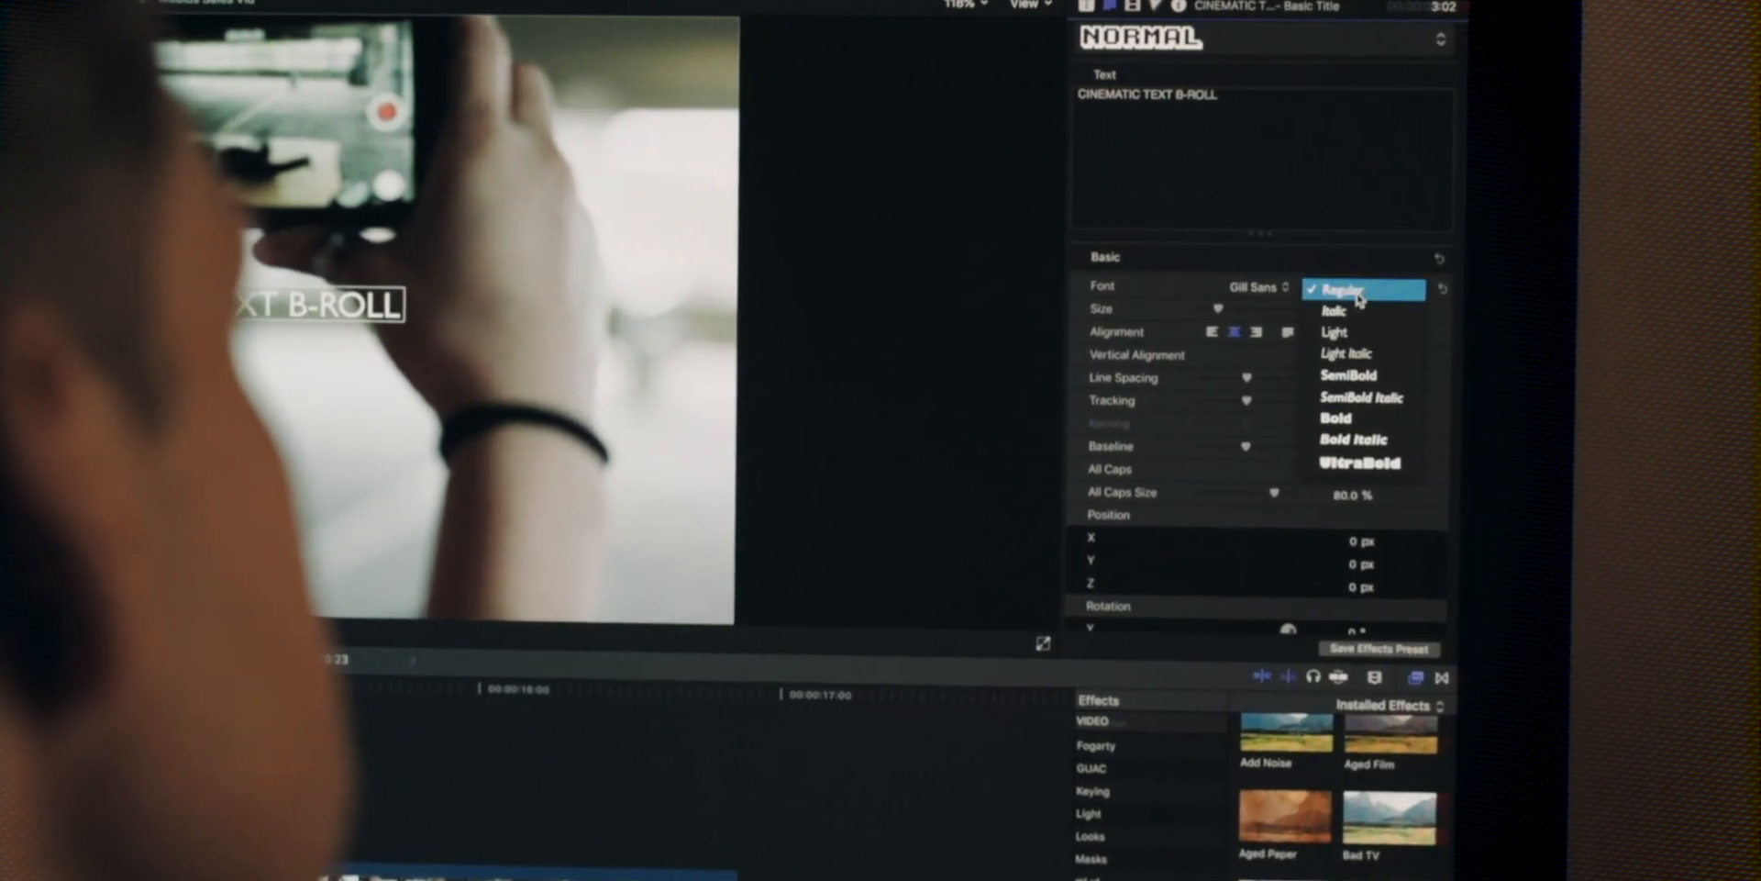